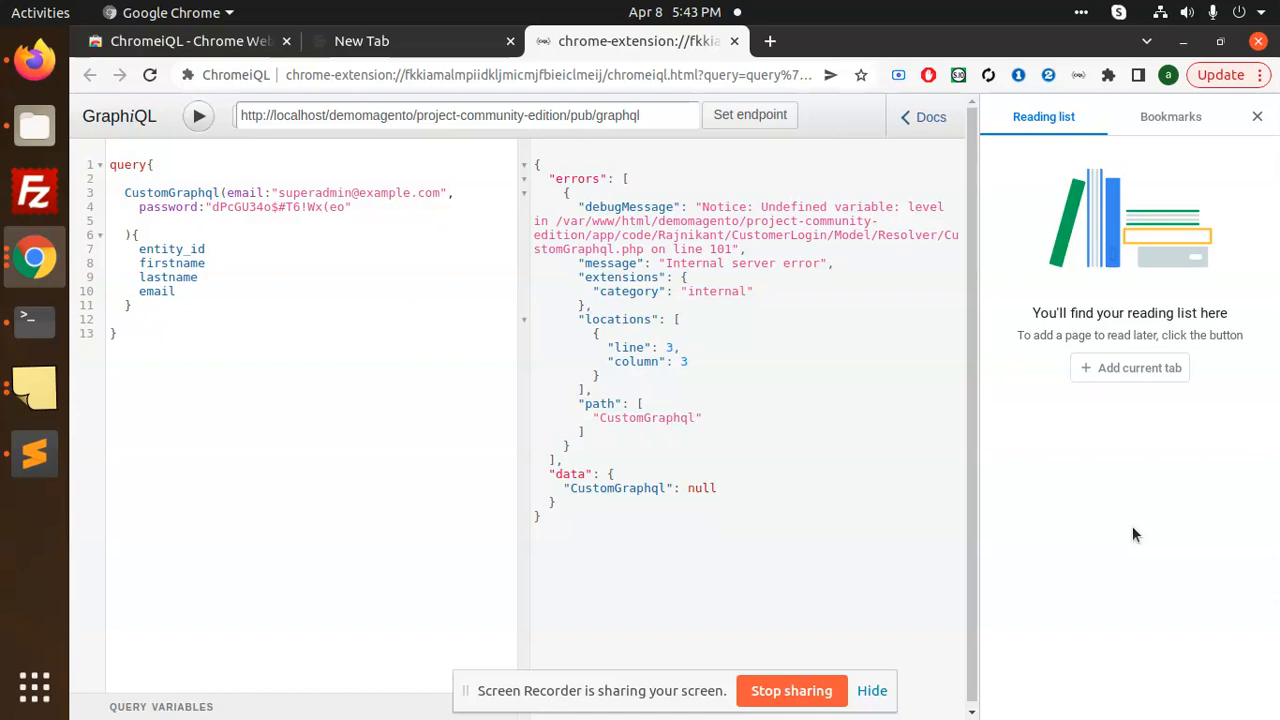
mouse_move(34, 125)
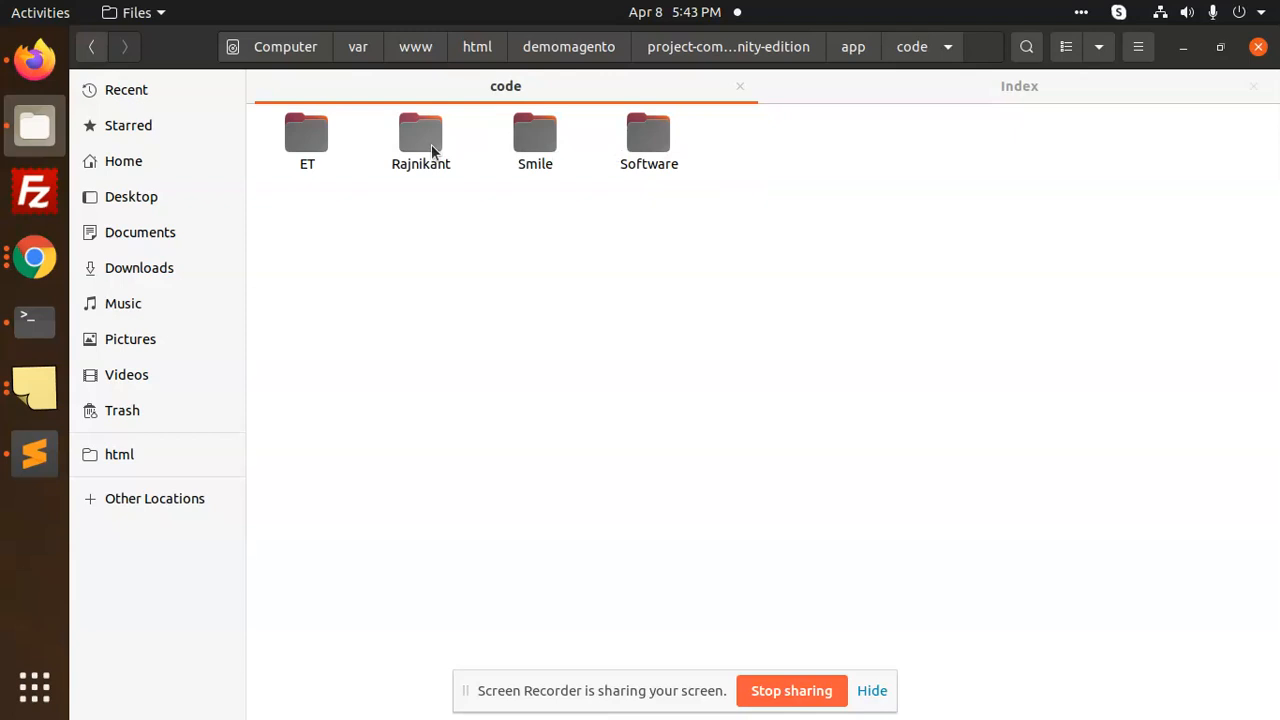
Browse into Rajnikant/CustomerLogin and look over its etc, Model and registration.php files.
double_click(420, 140)
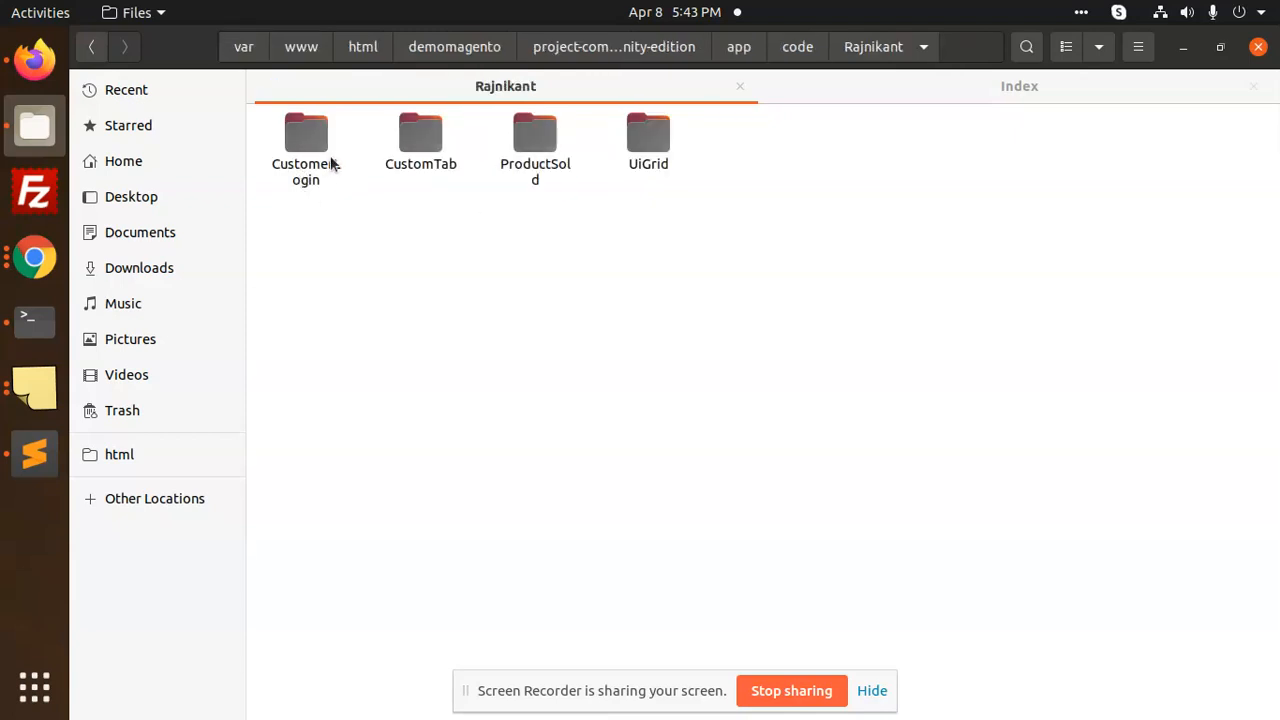
double_click(305, 140)
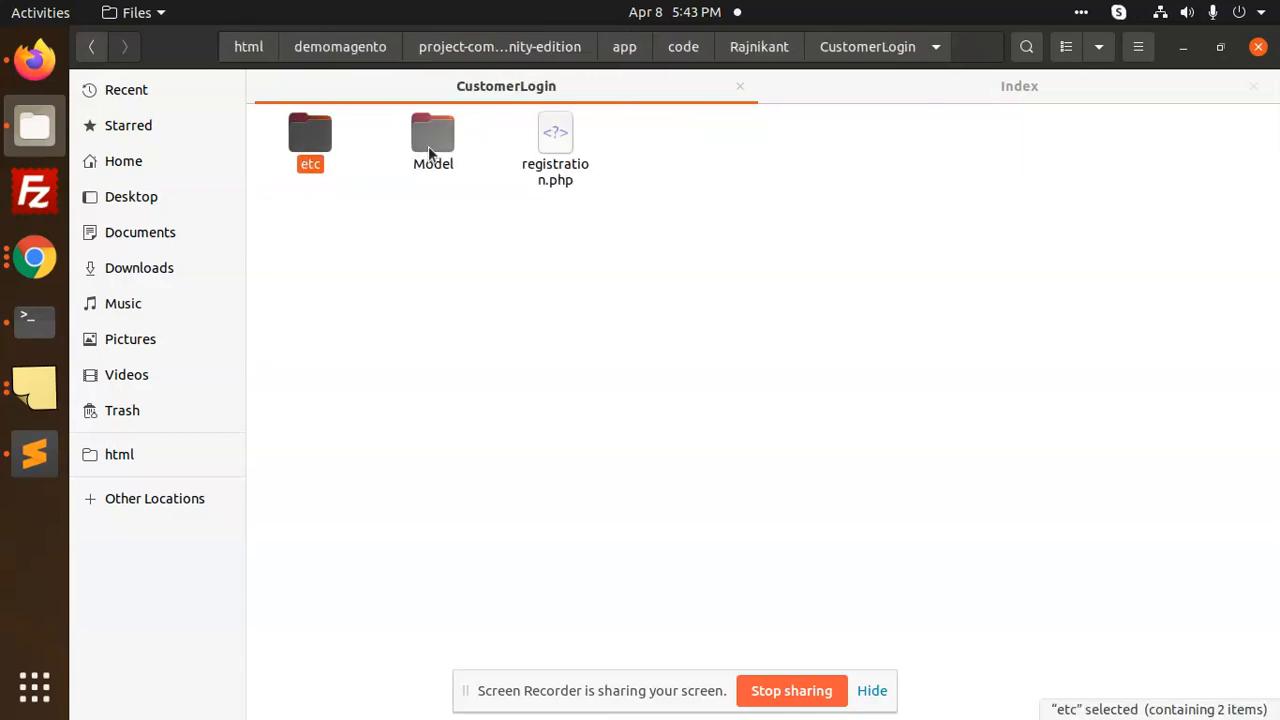
click(555, 150)
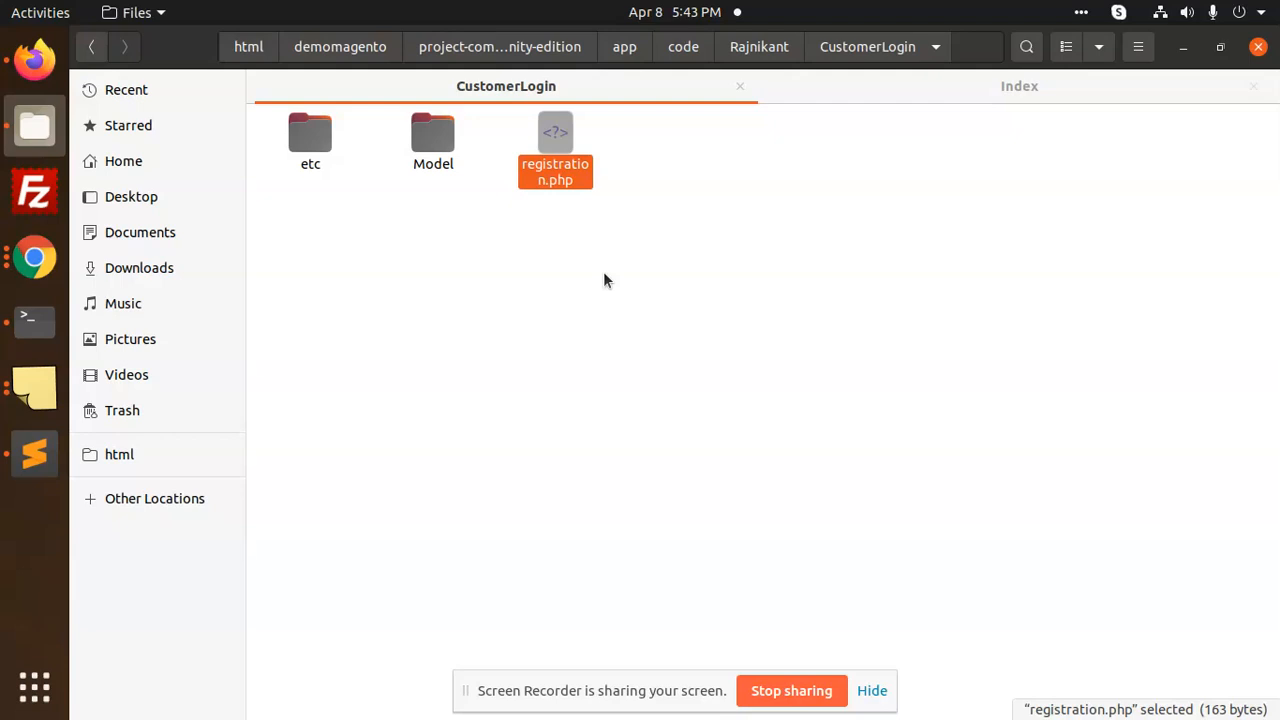
click(310, 140)
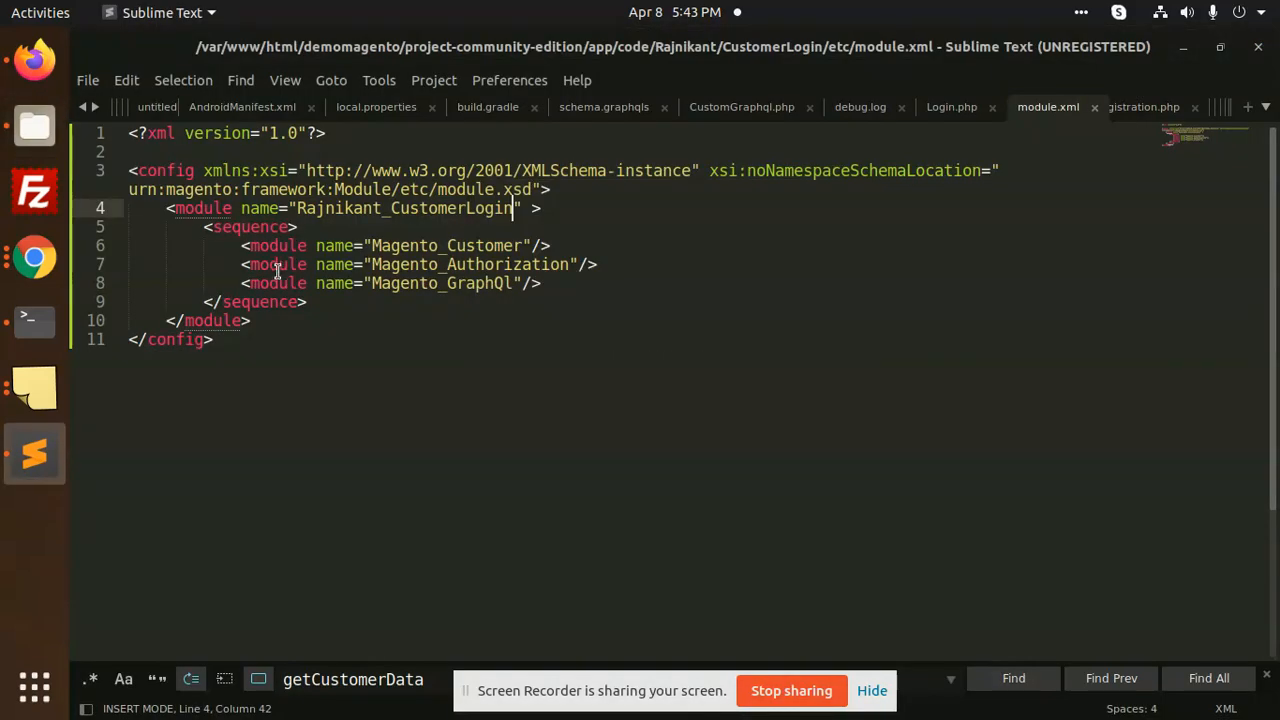
key(ctrl+a)
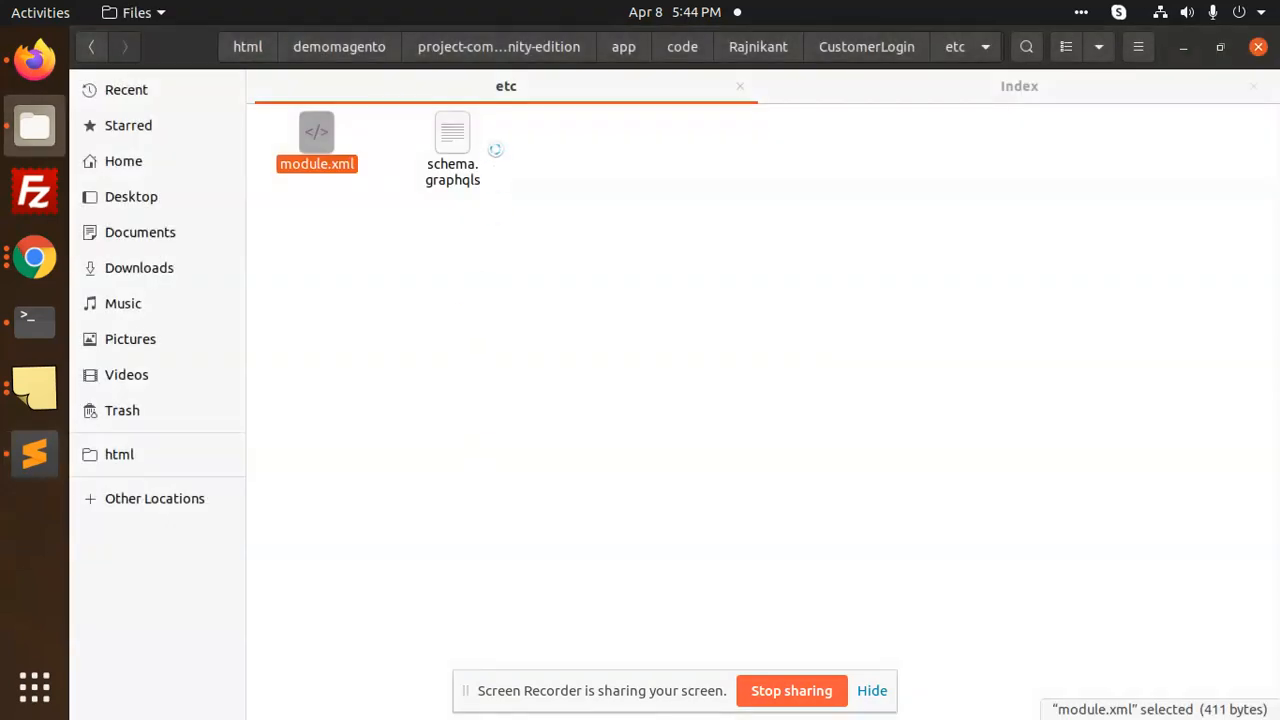
click(452, 145)
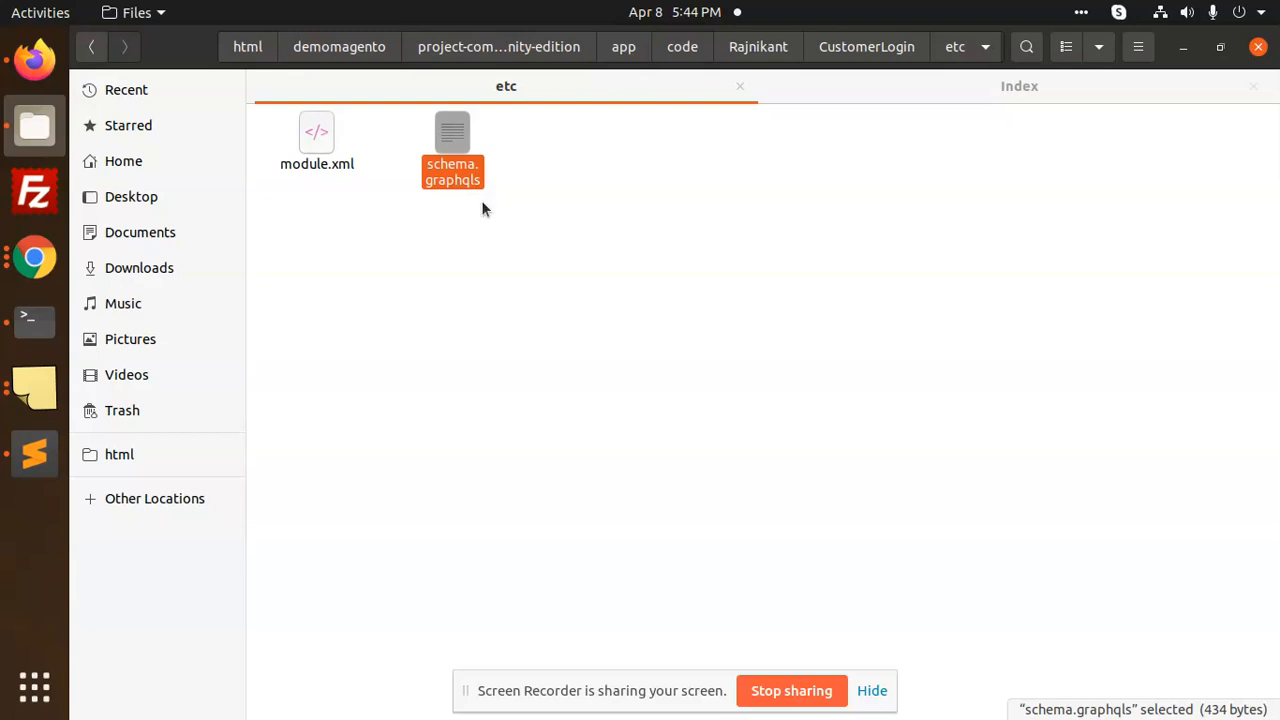
mouse_move(481, 223)
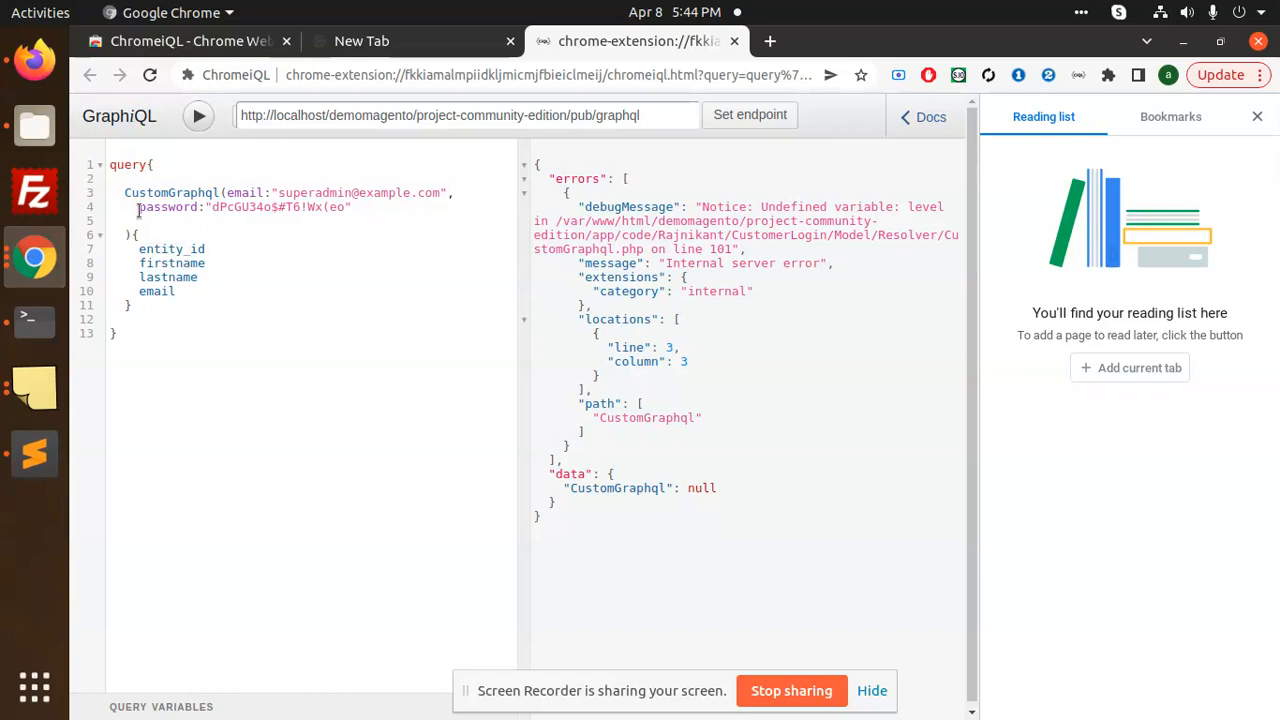
double_click(170, 192)
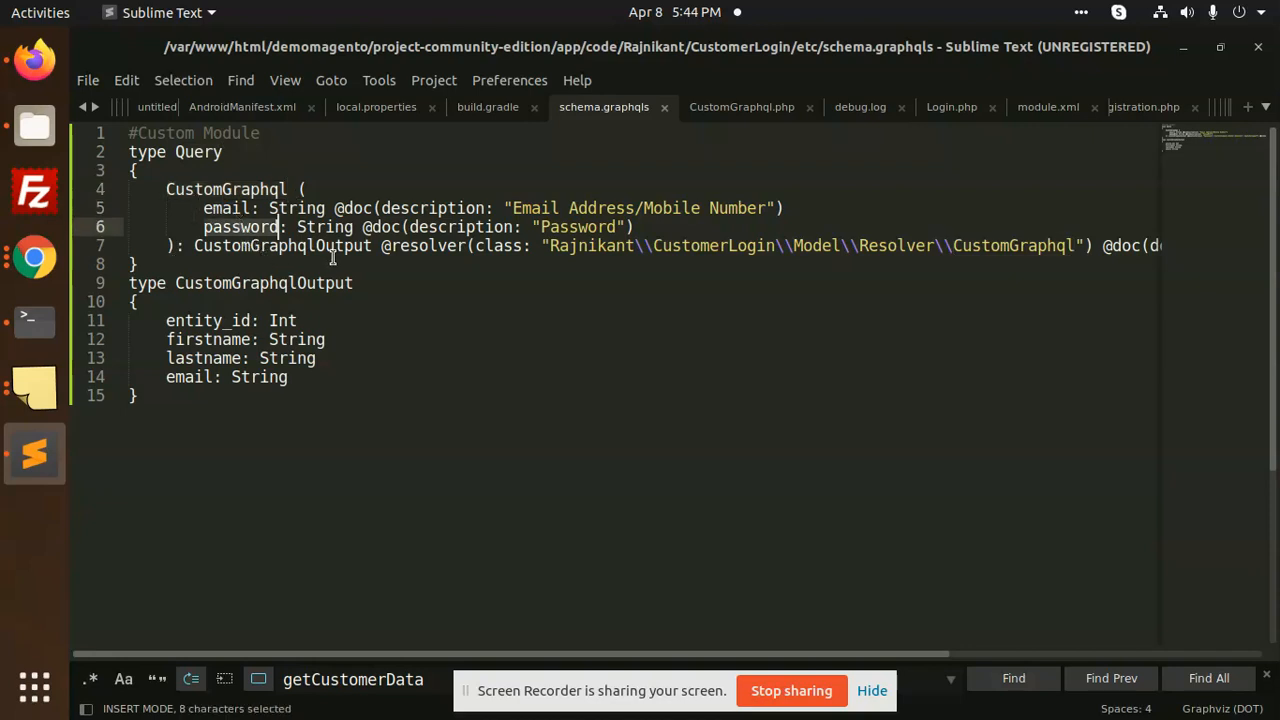
double_click(282, 246)
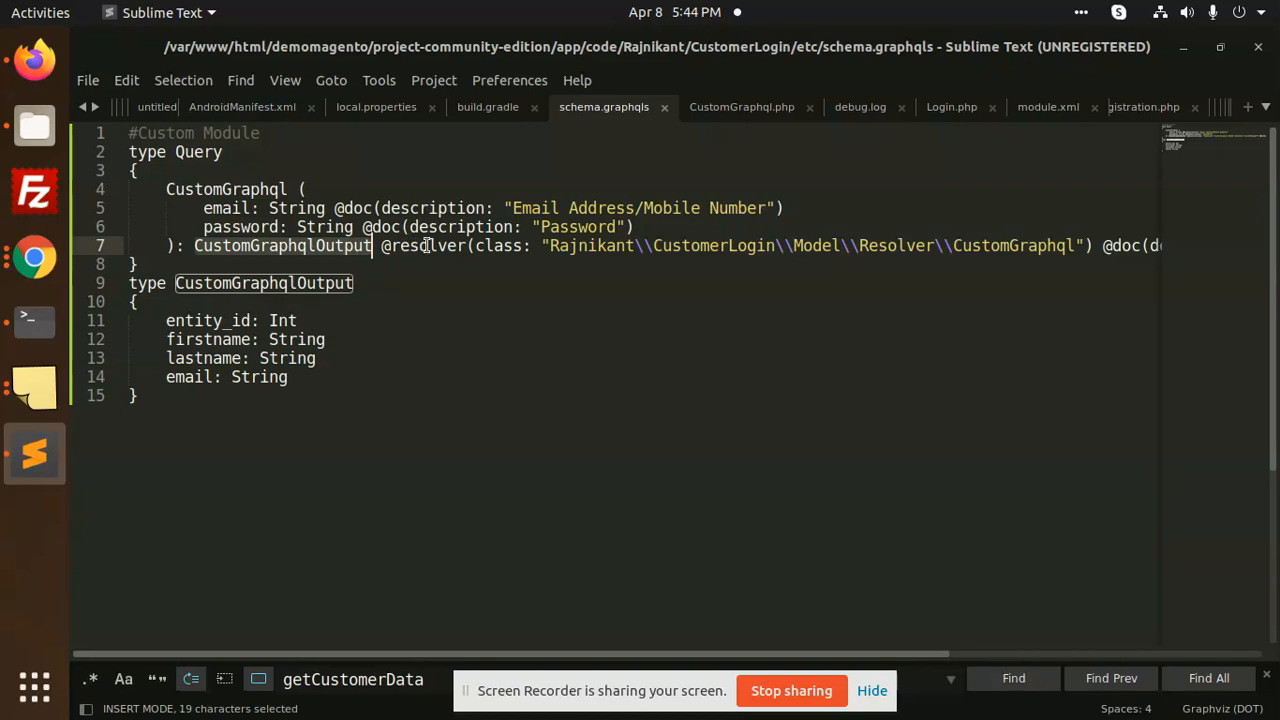
click(1025, 246)
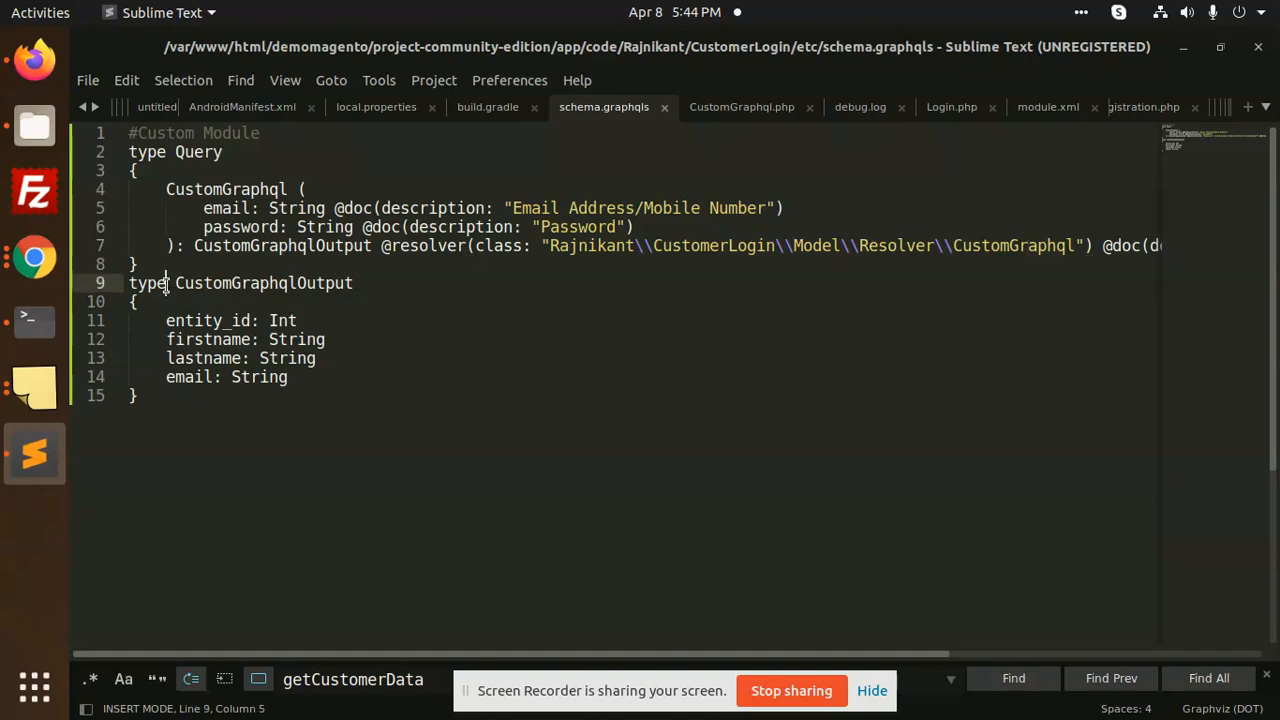
click(207, 339)
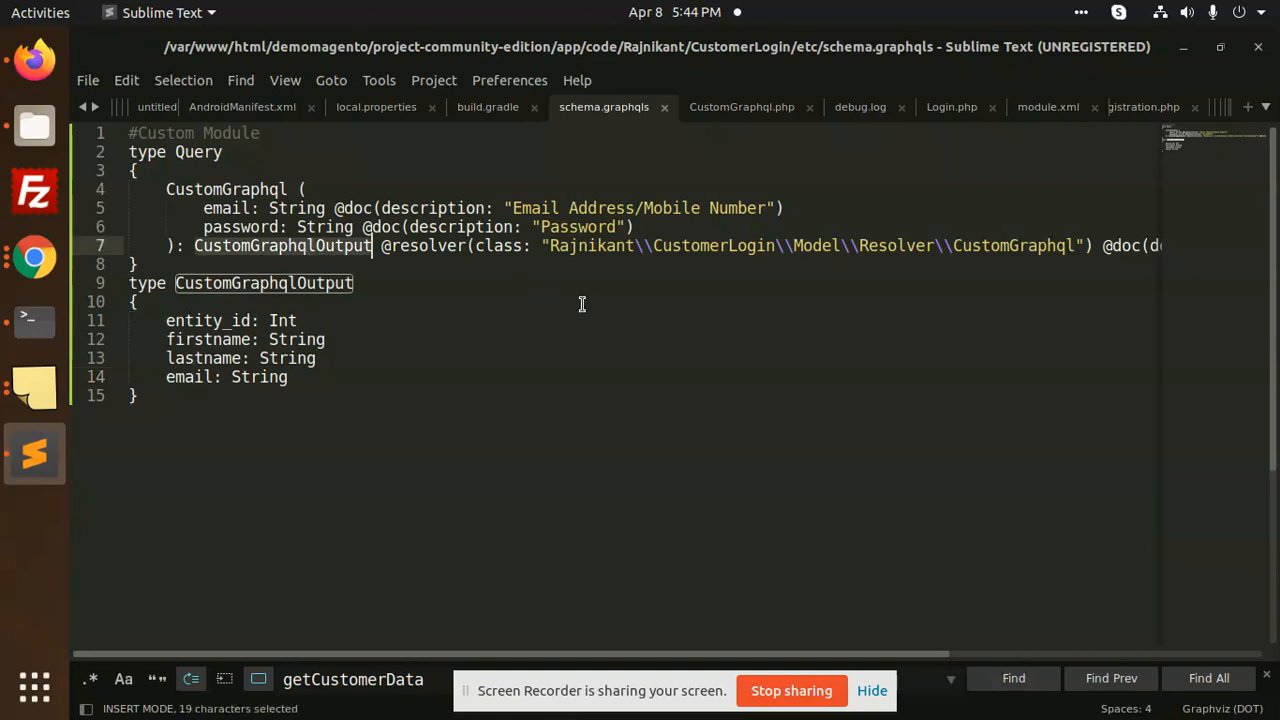
mouse_move(707, 278)
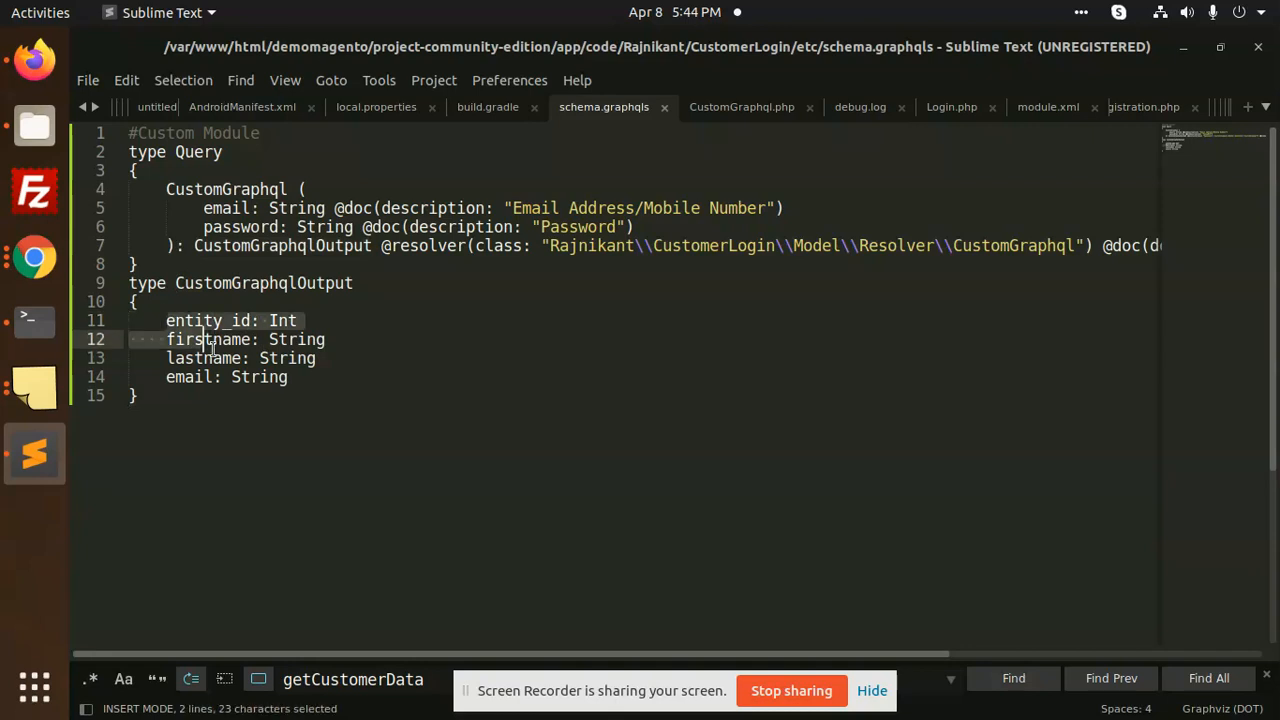
click(287, 377)
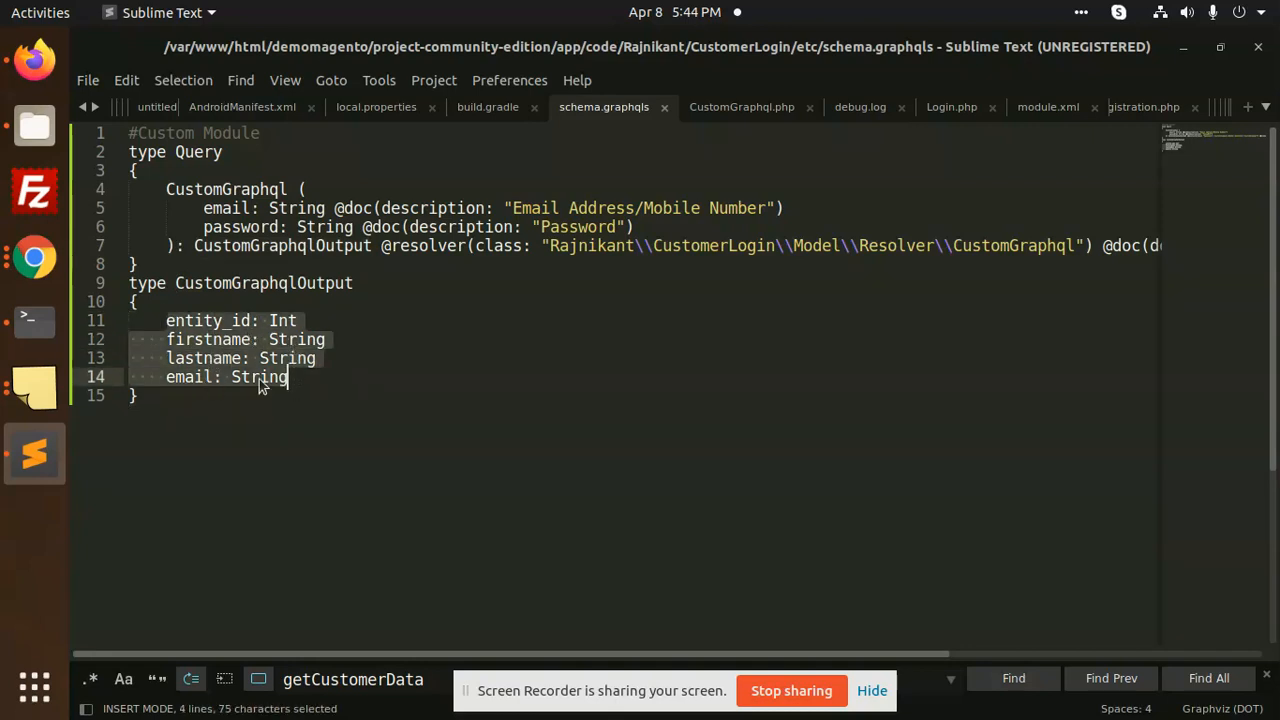
mouse_move(440, 333)
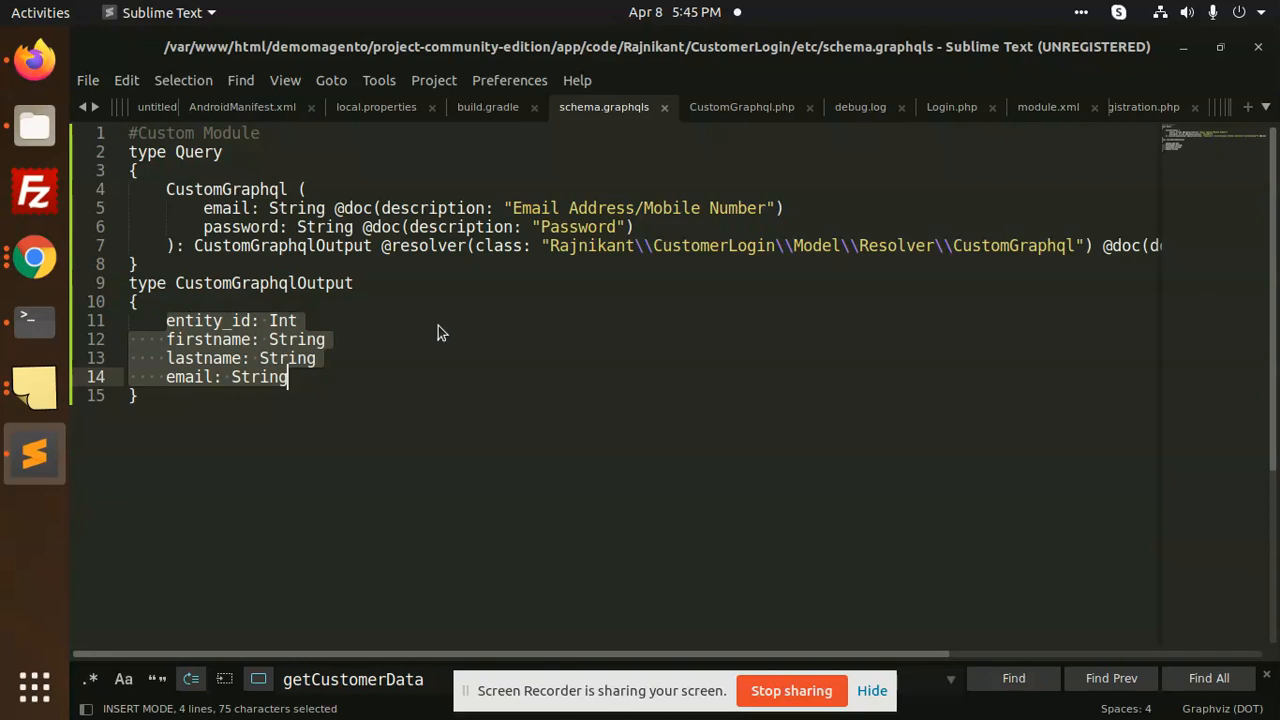
click(296, 320)
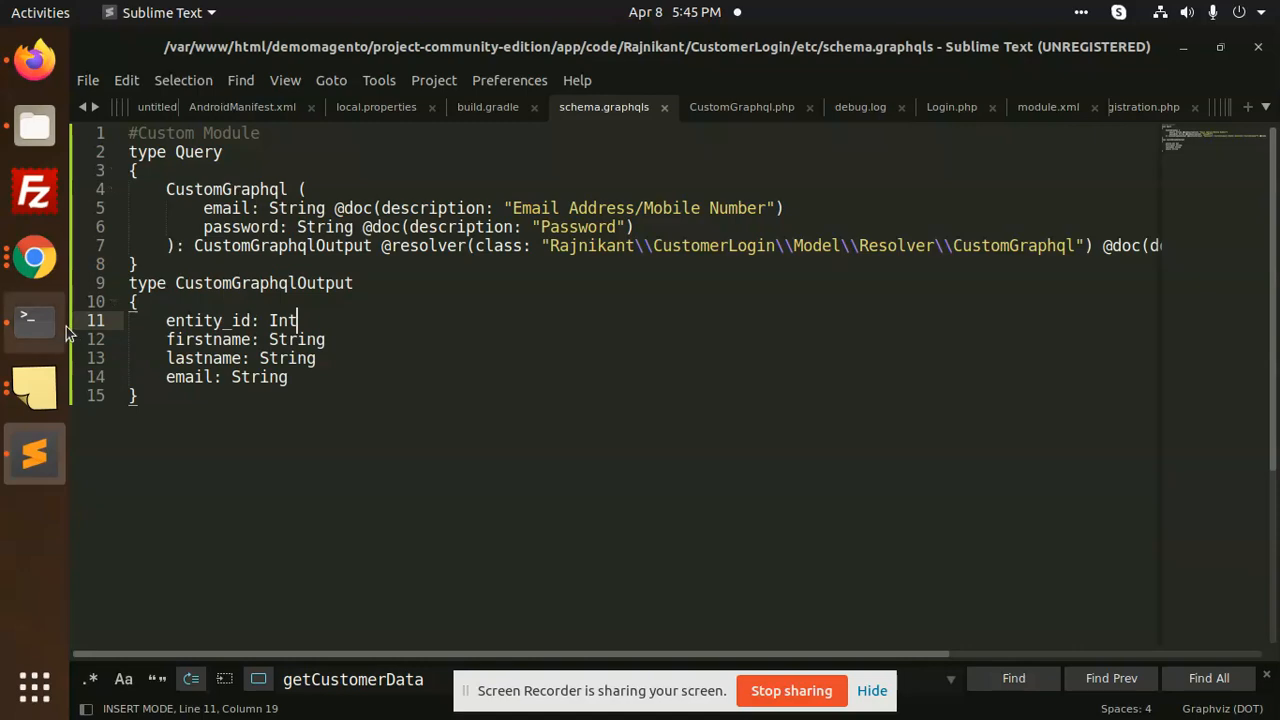
click(34, 258)
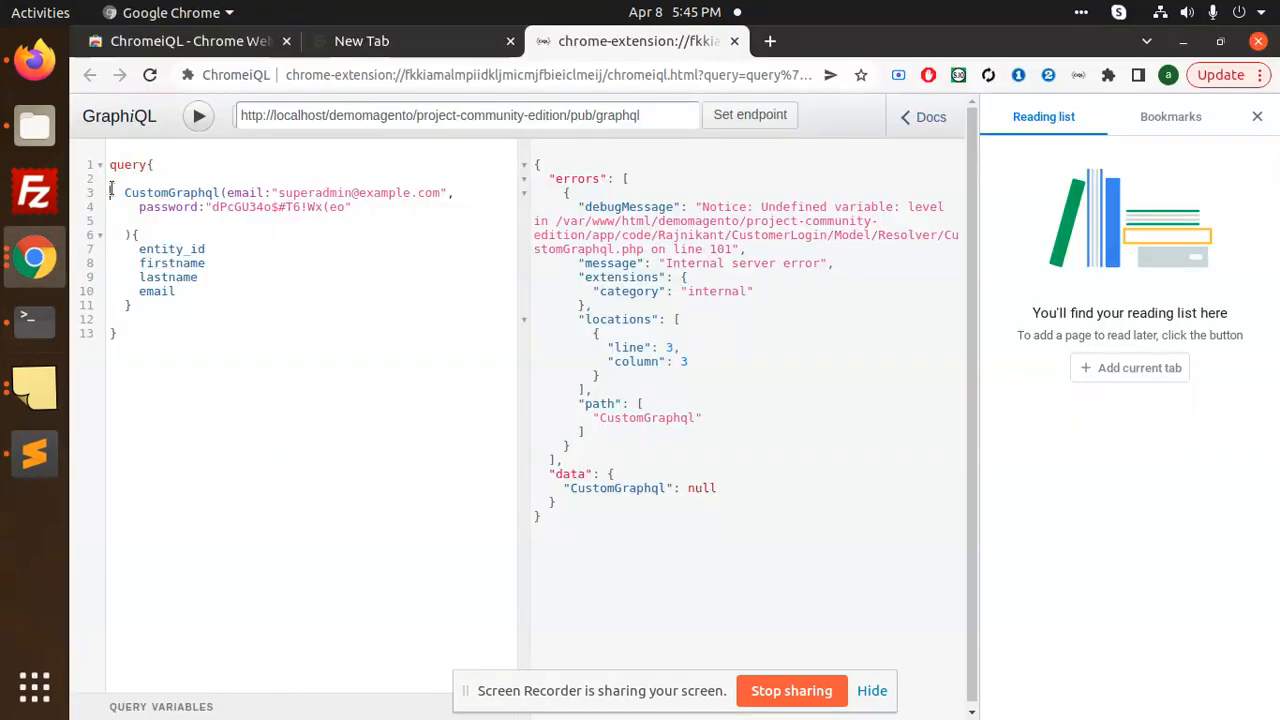
mouse_move(279, 260)
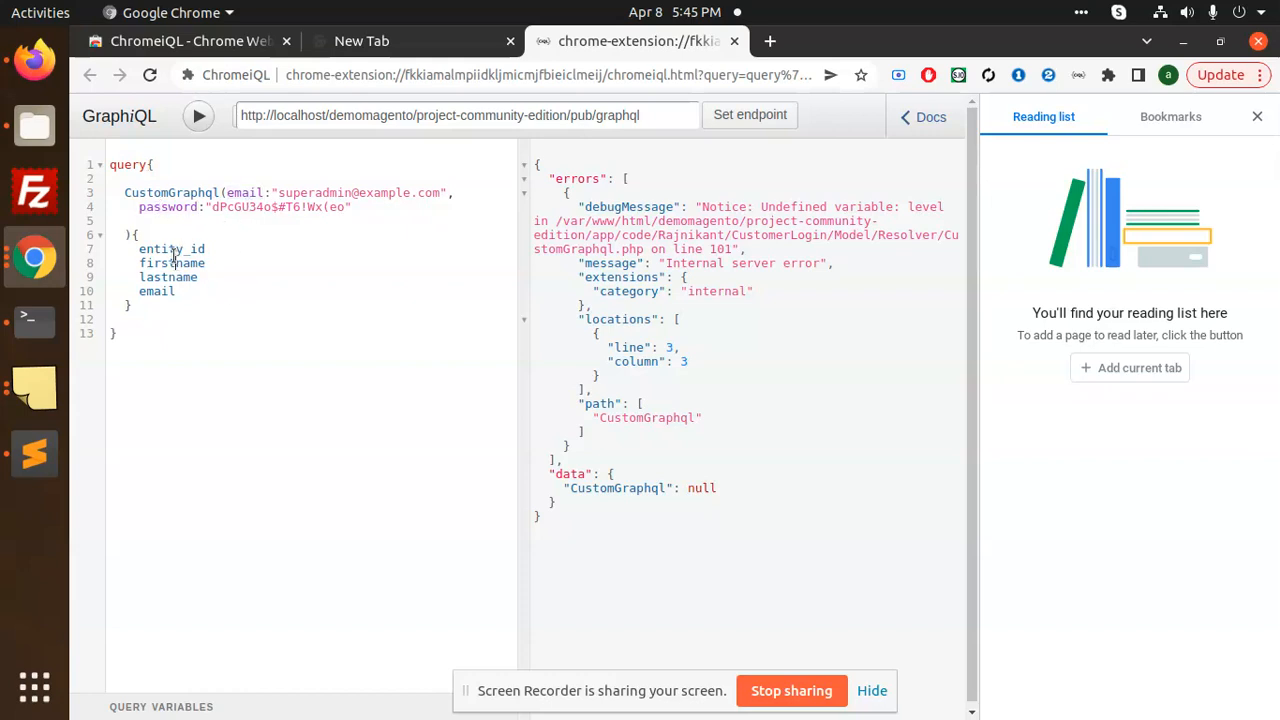
double_click(171, 248)
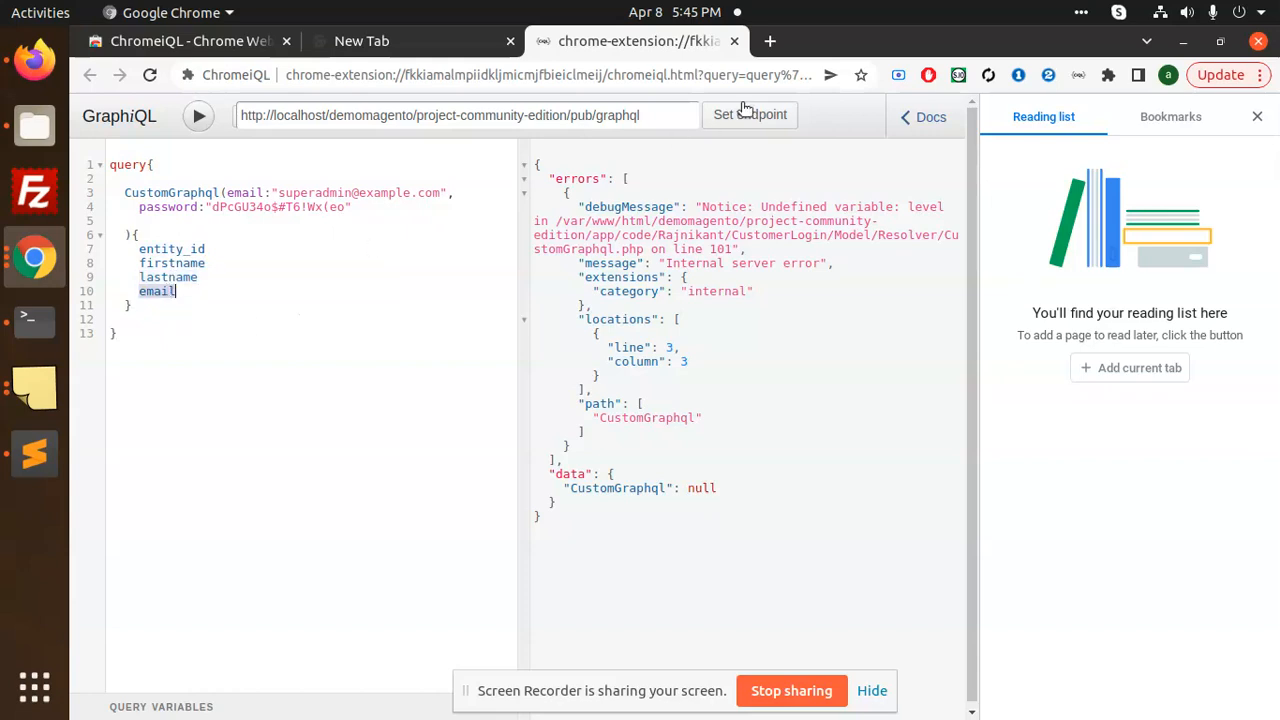
click(198, 116)
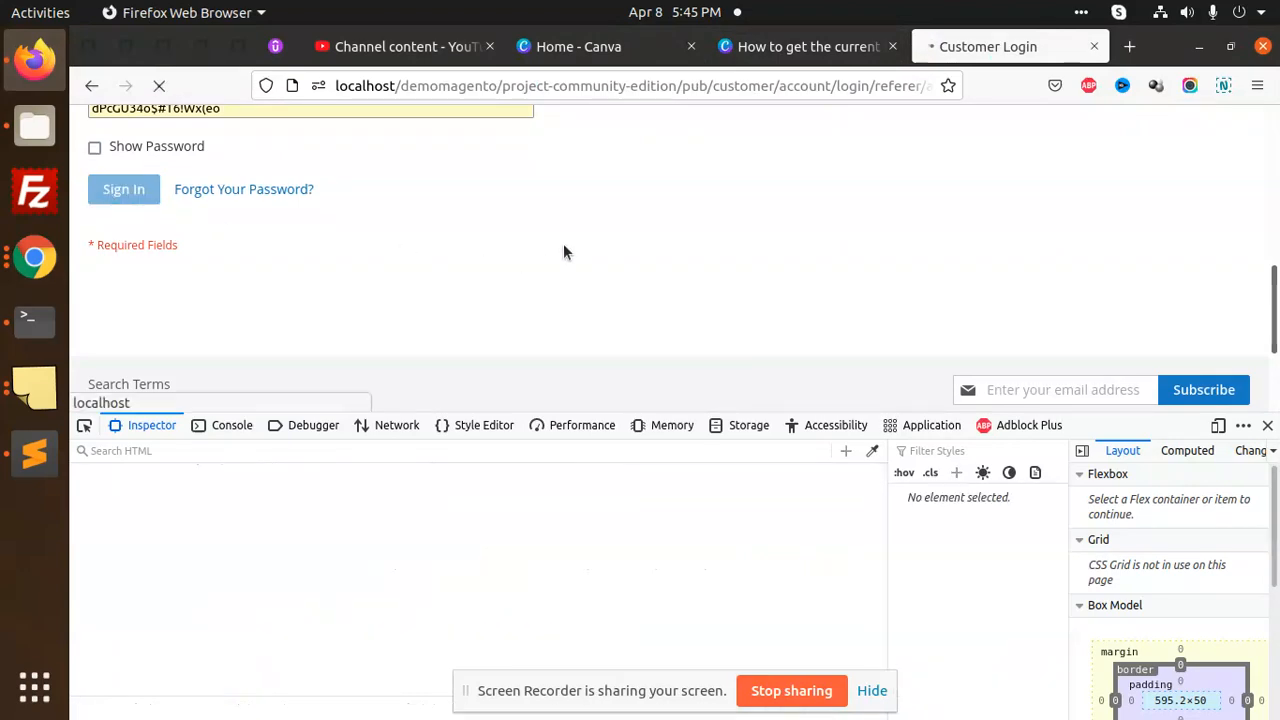
click(124, 189)
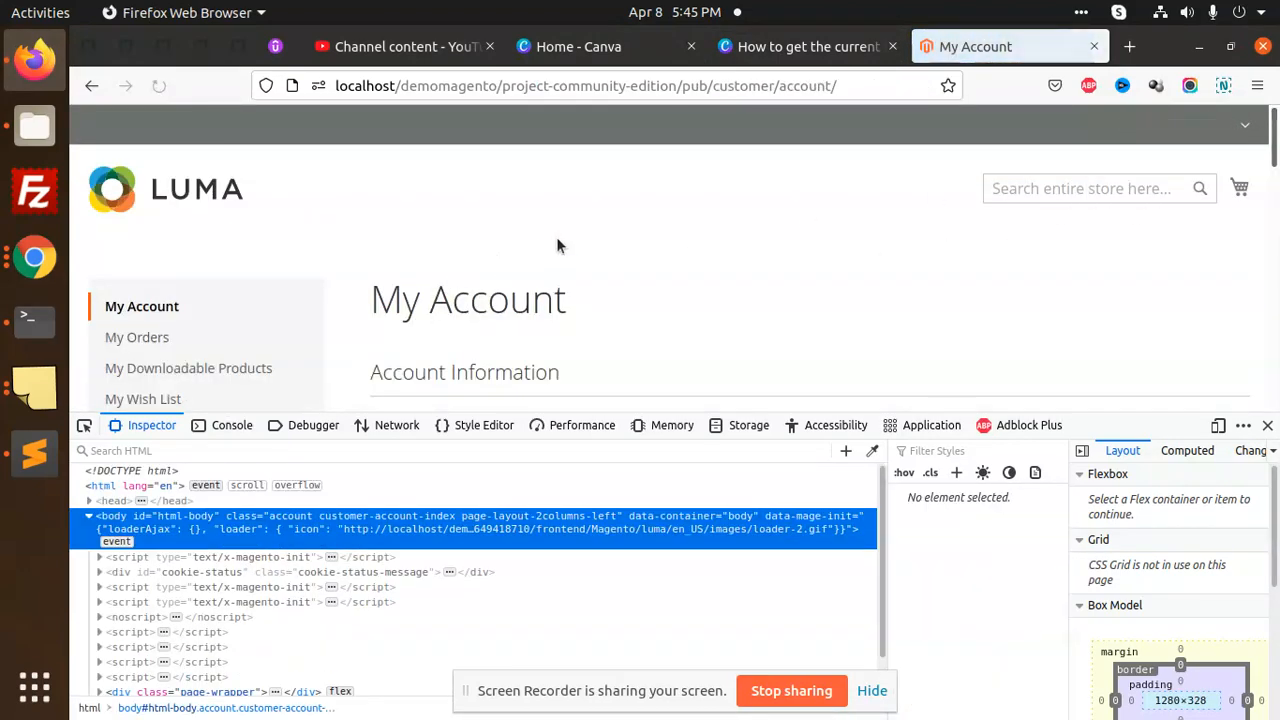
scroll(down, 3)
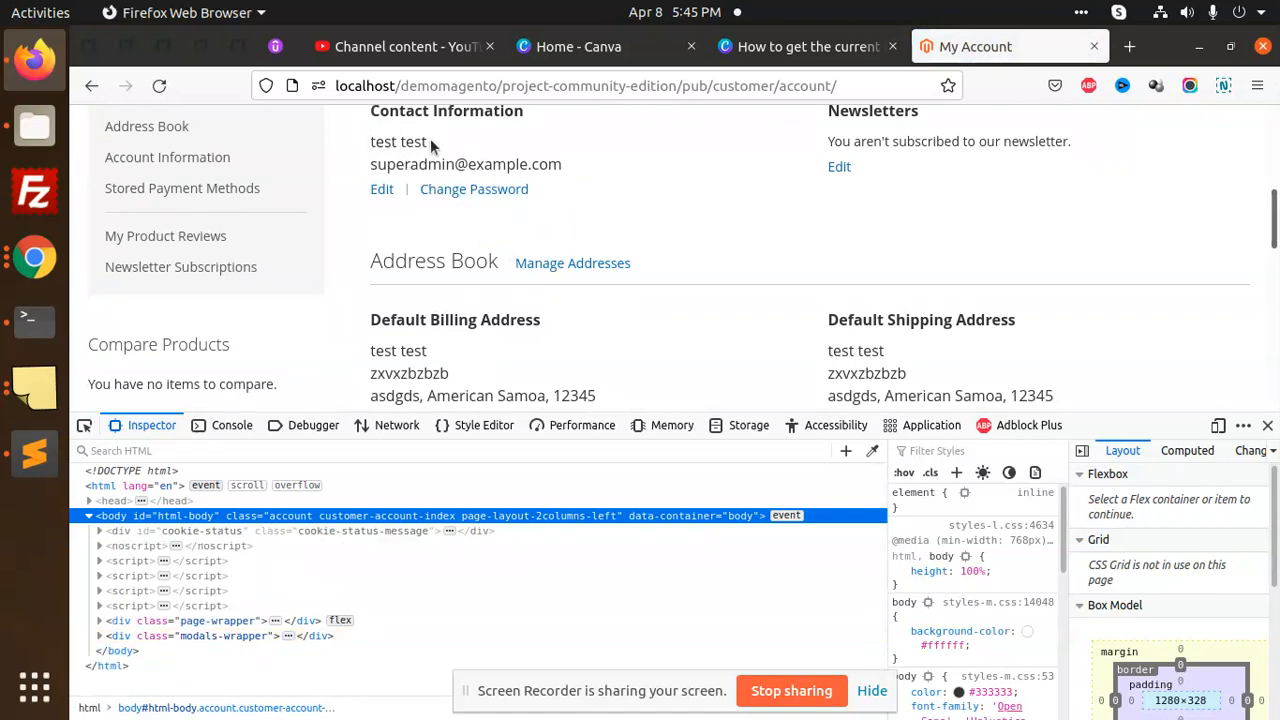
mouse_move(615, 172)
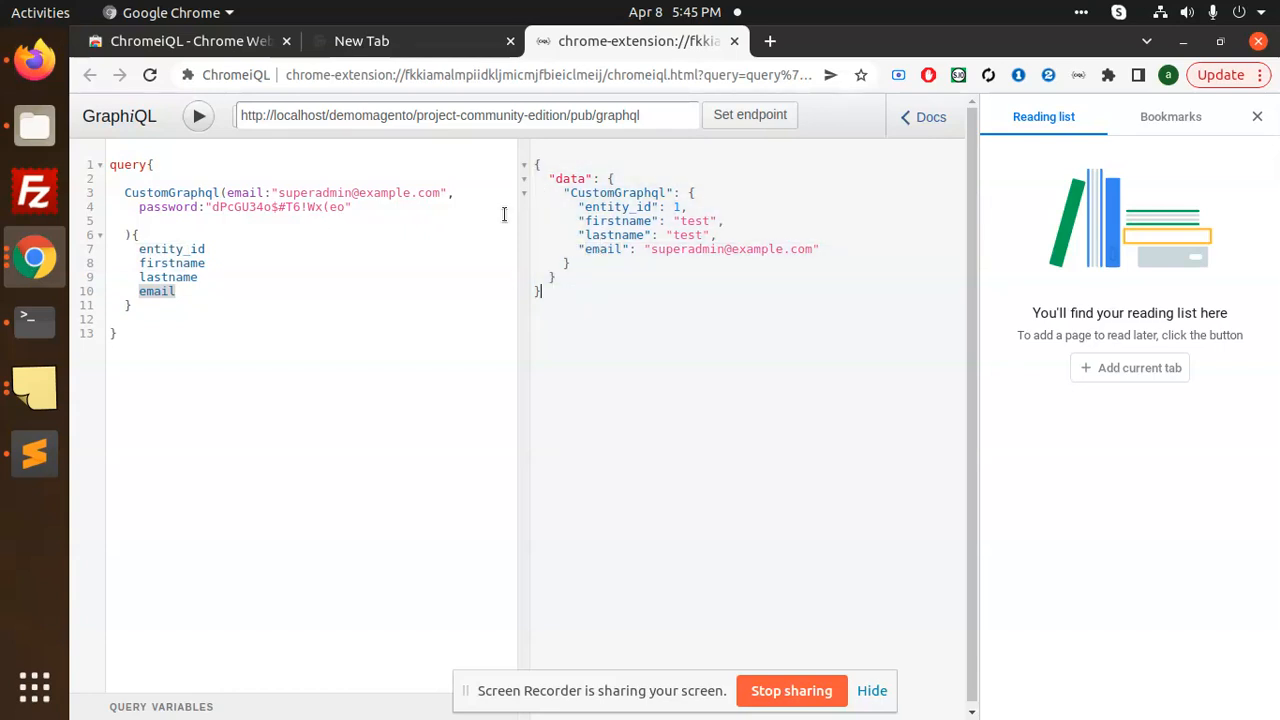
mouse_move(33, 60)
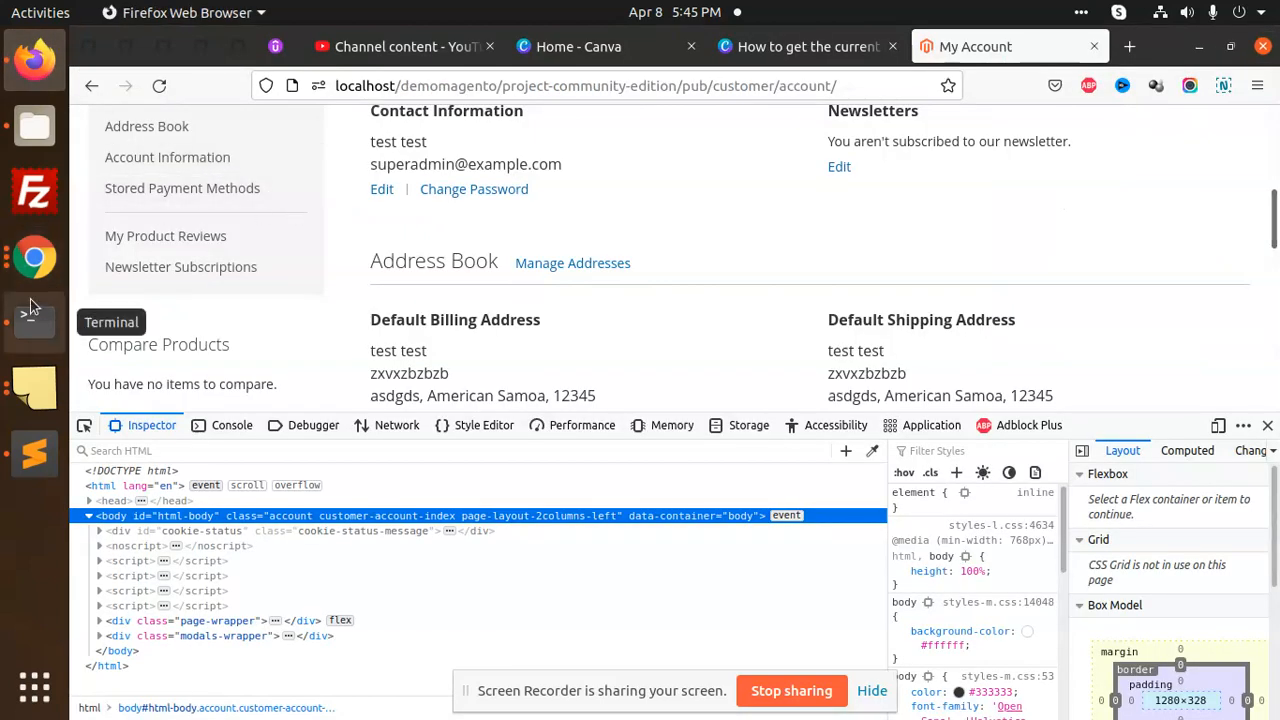
mouse_move(35, 320)
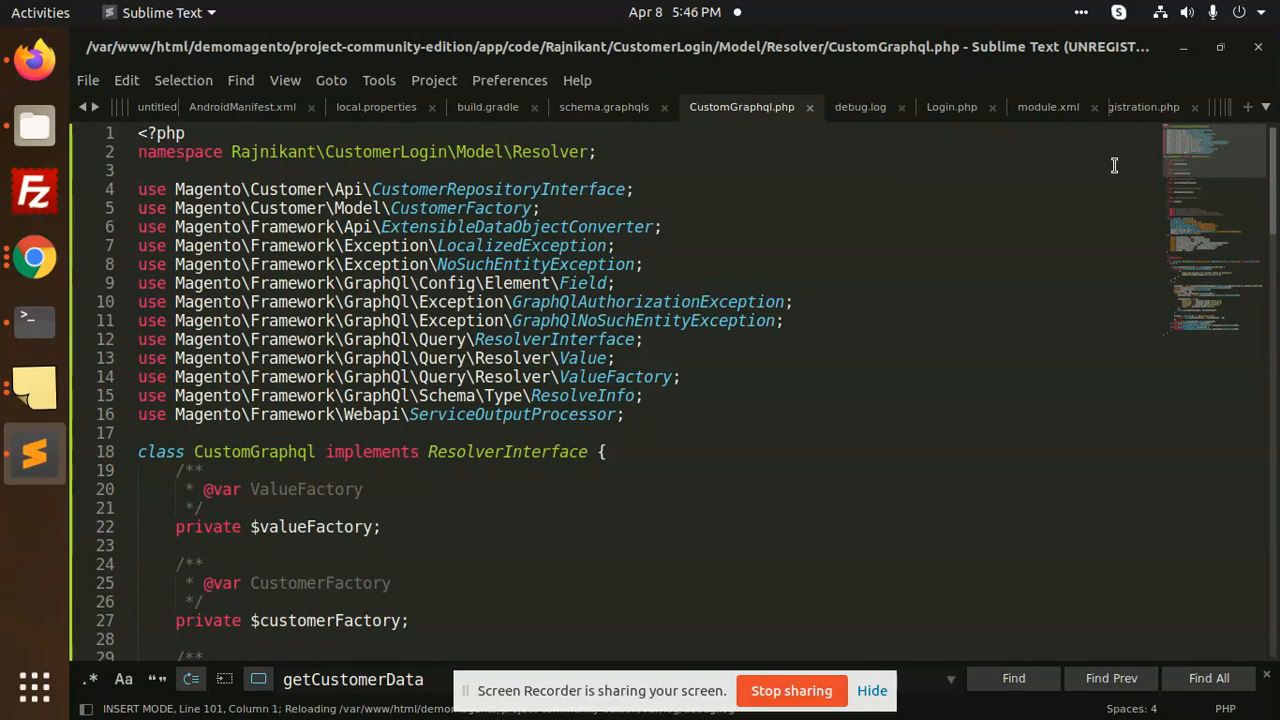
mouse_move(865, 260)
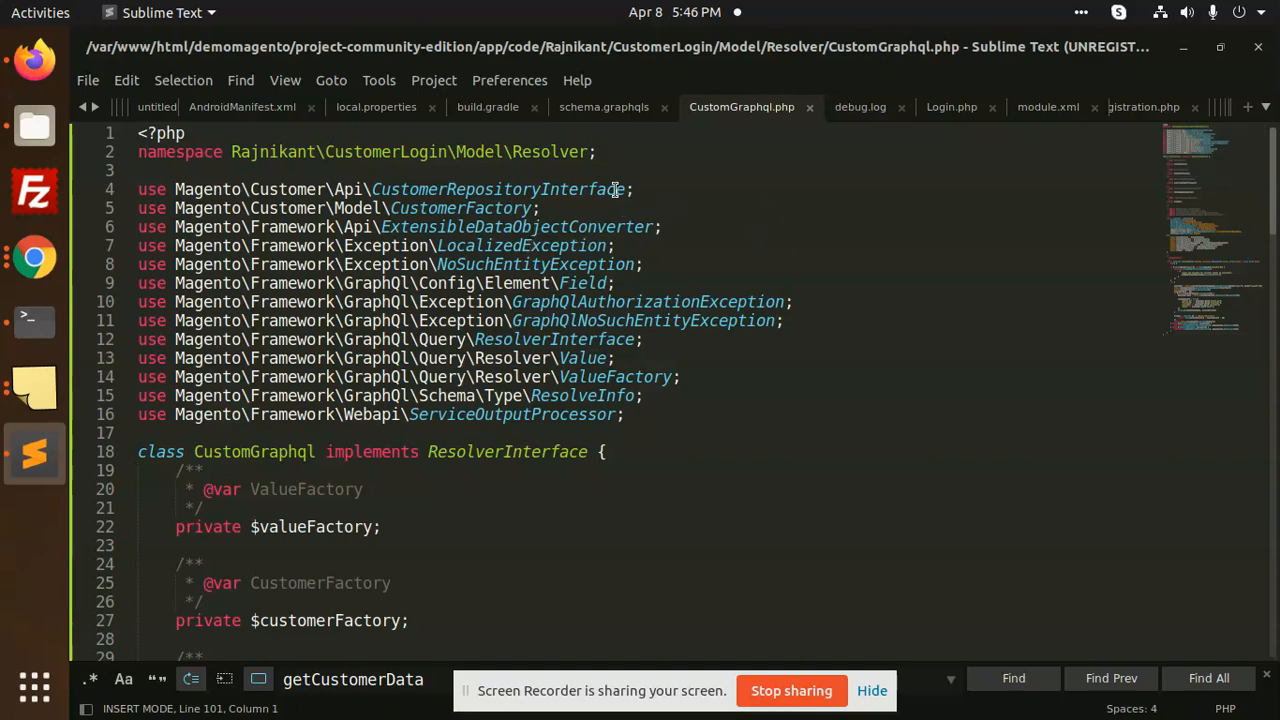
scroll(down, 3)
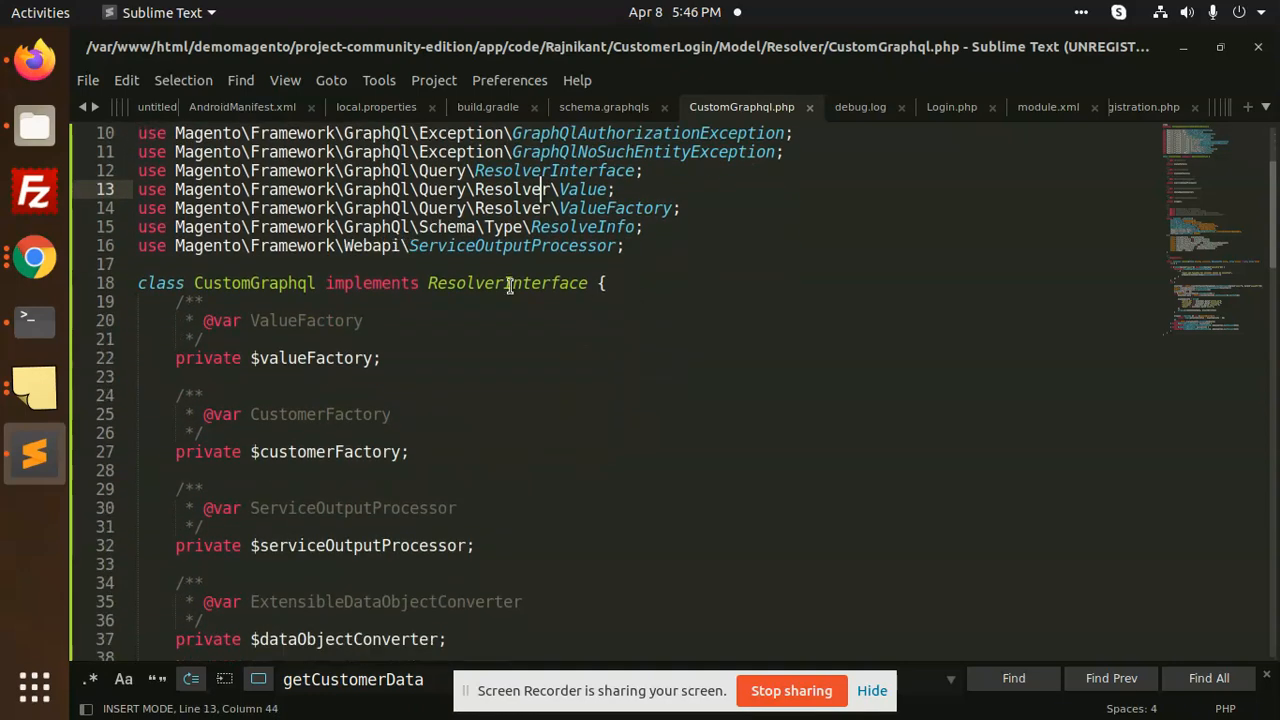
double_click(253, 283)
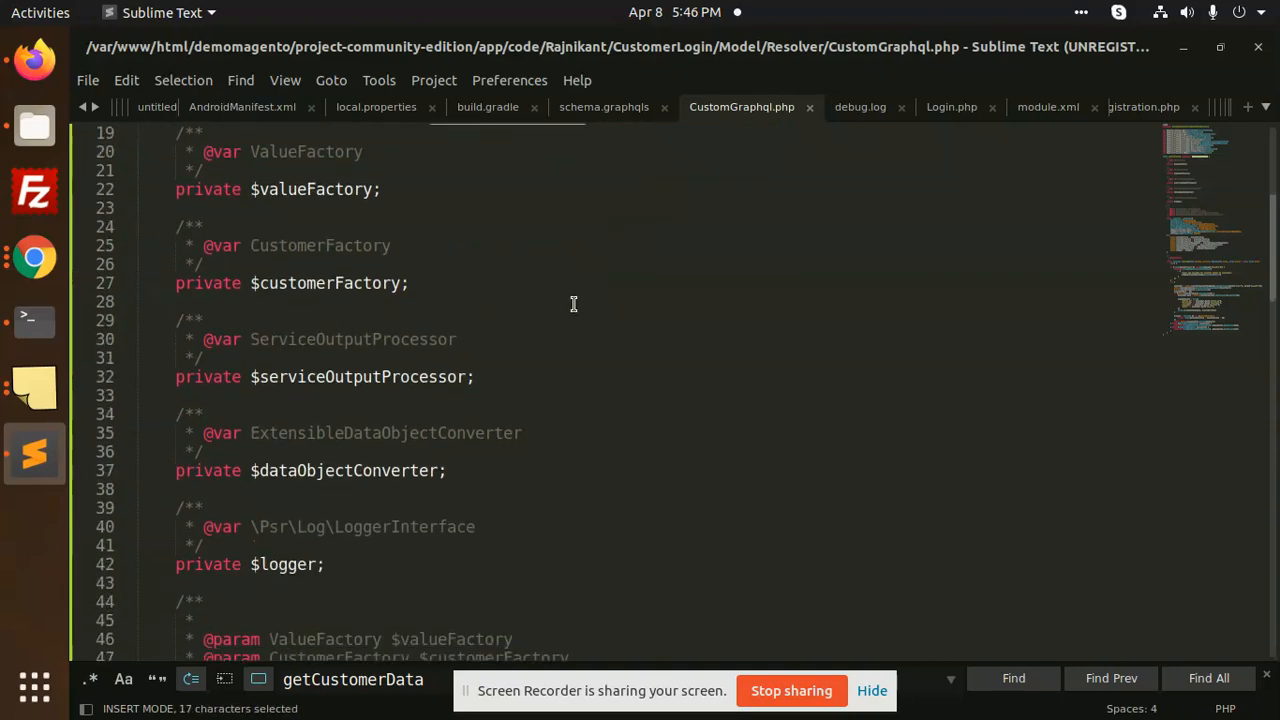
scroll(down, 3)
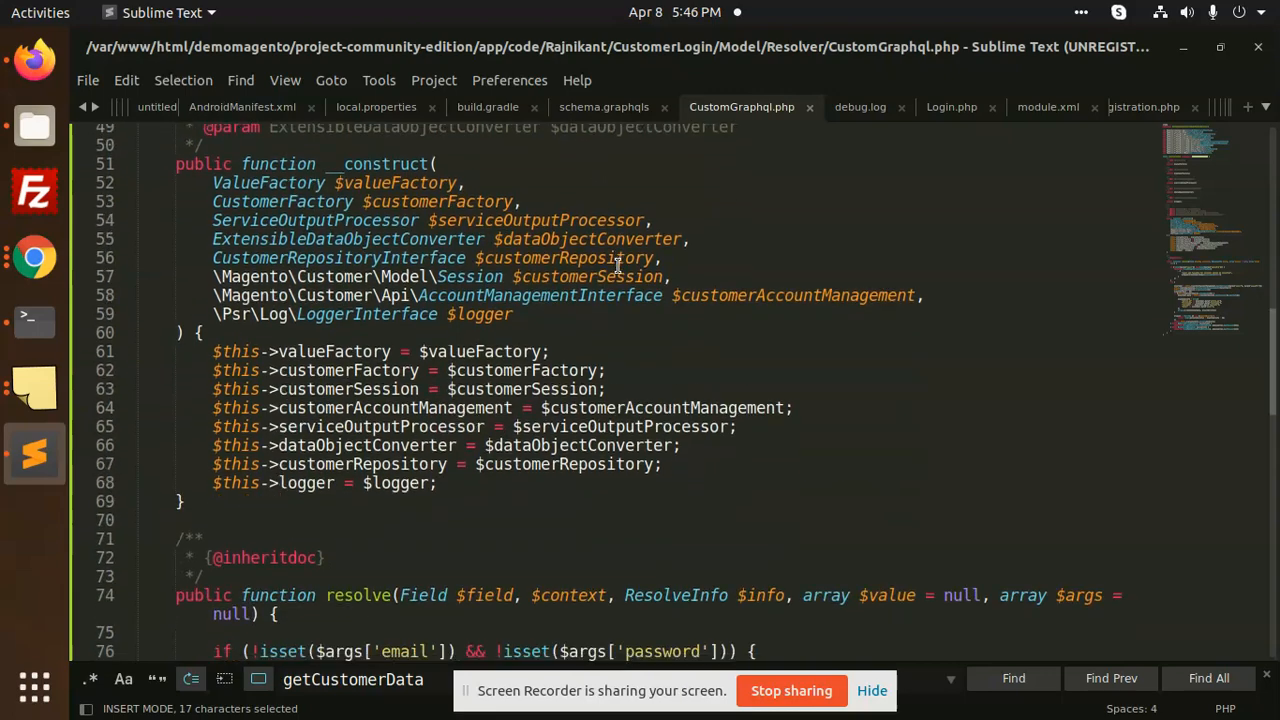
scroll(down, 3)
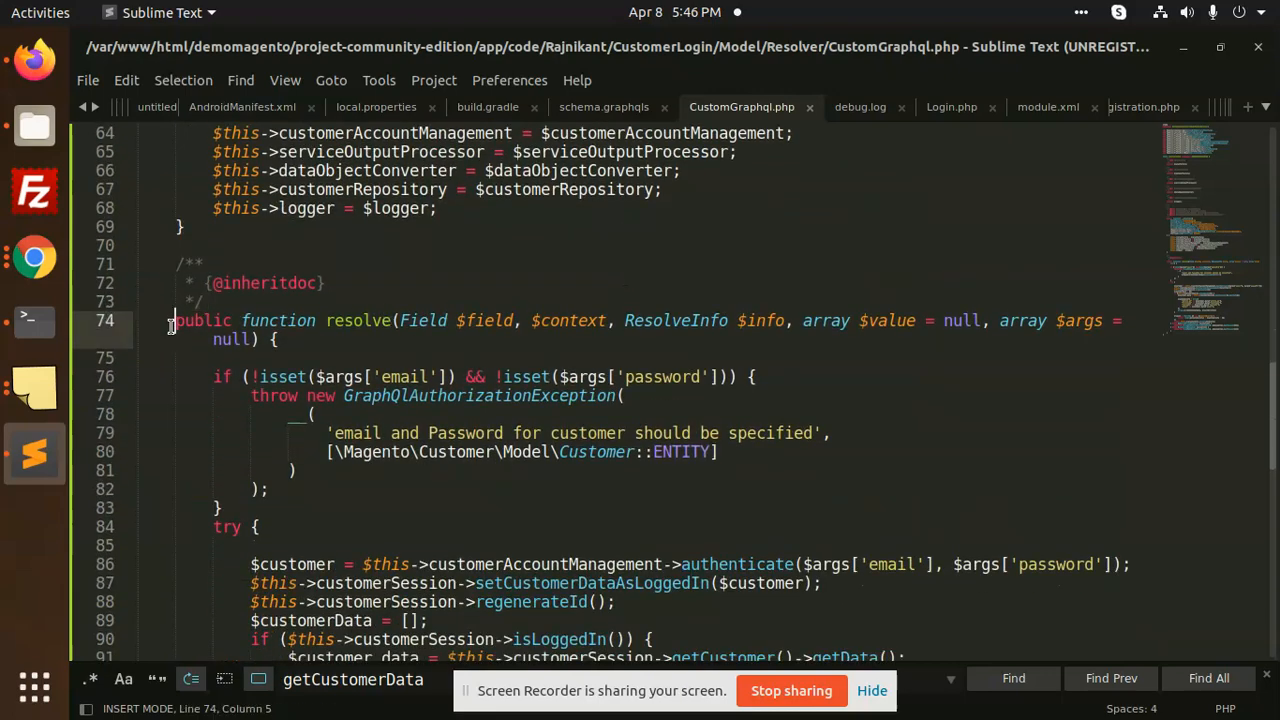
double_click(357, 320)
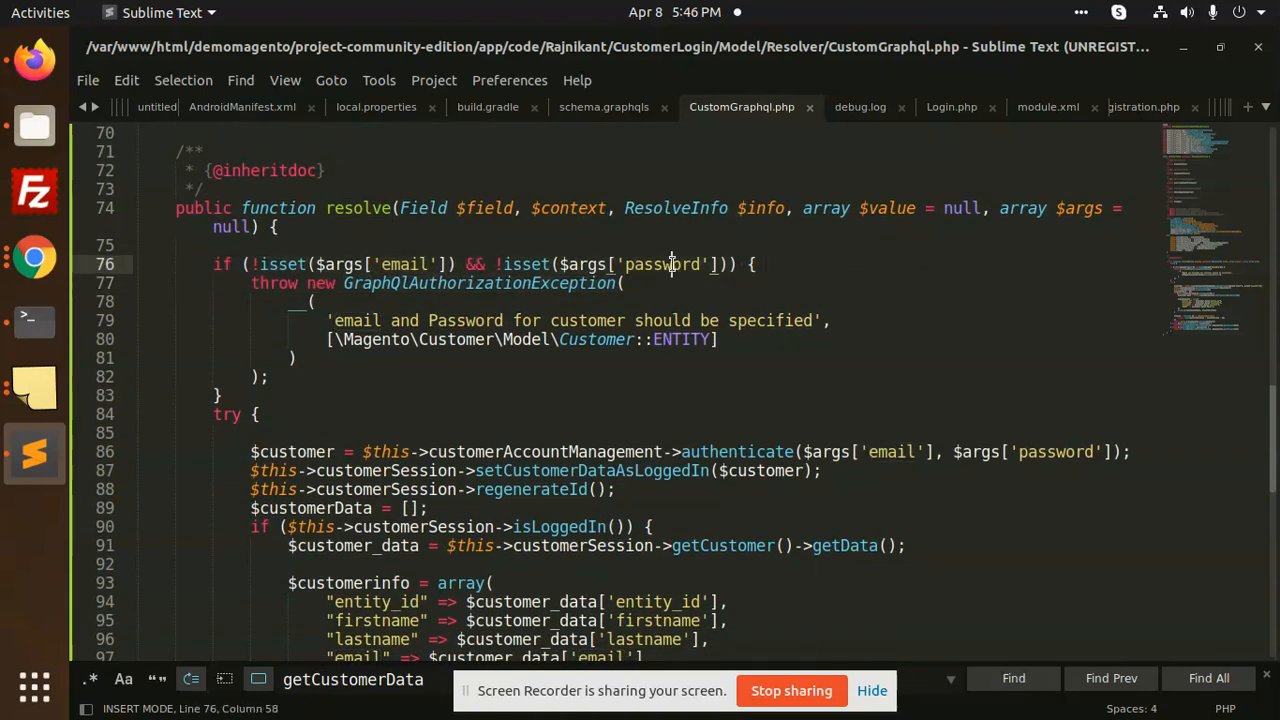
double_click(475, 283)
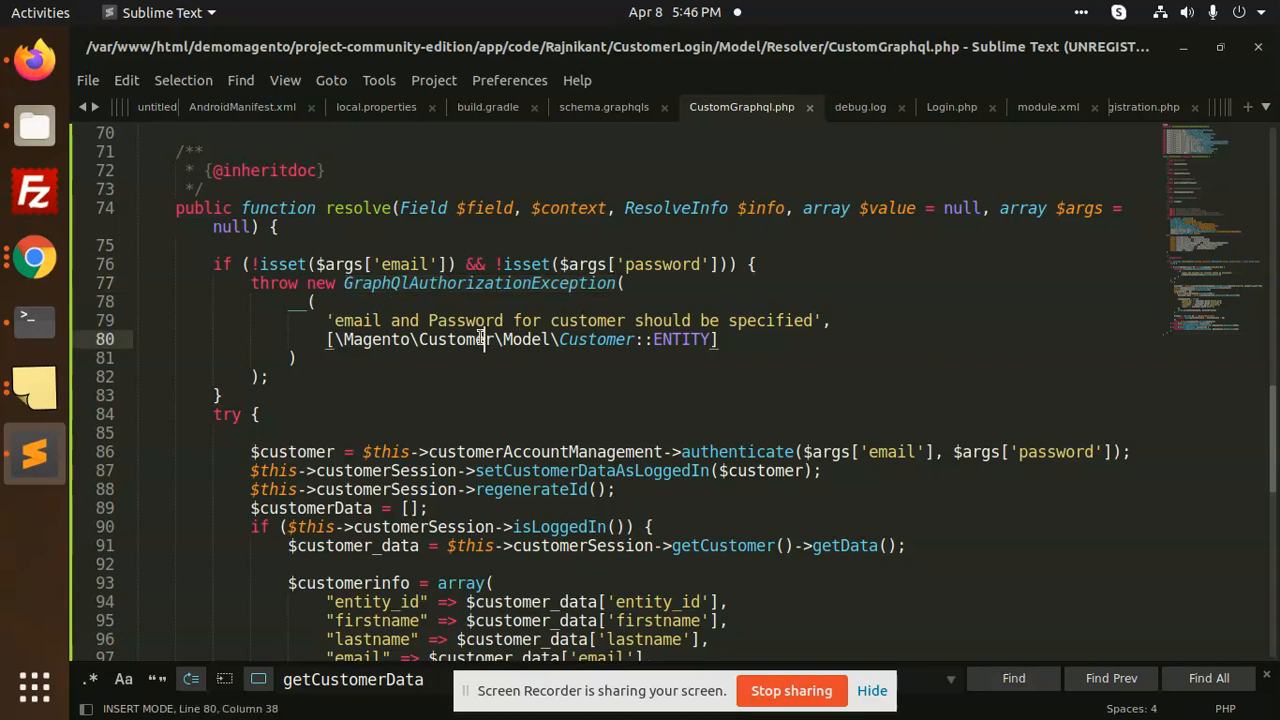
click(410, 320)
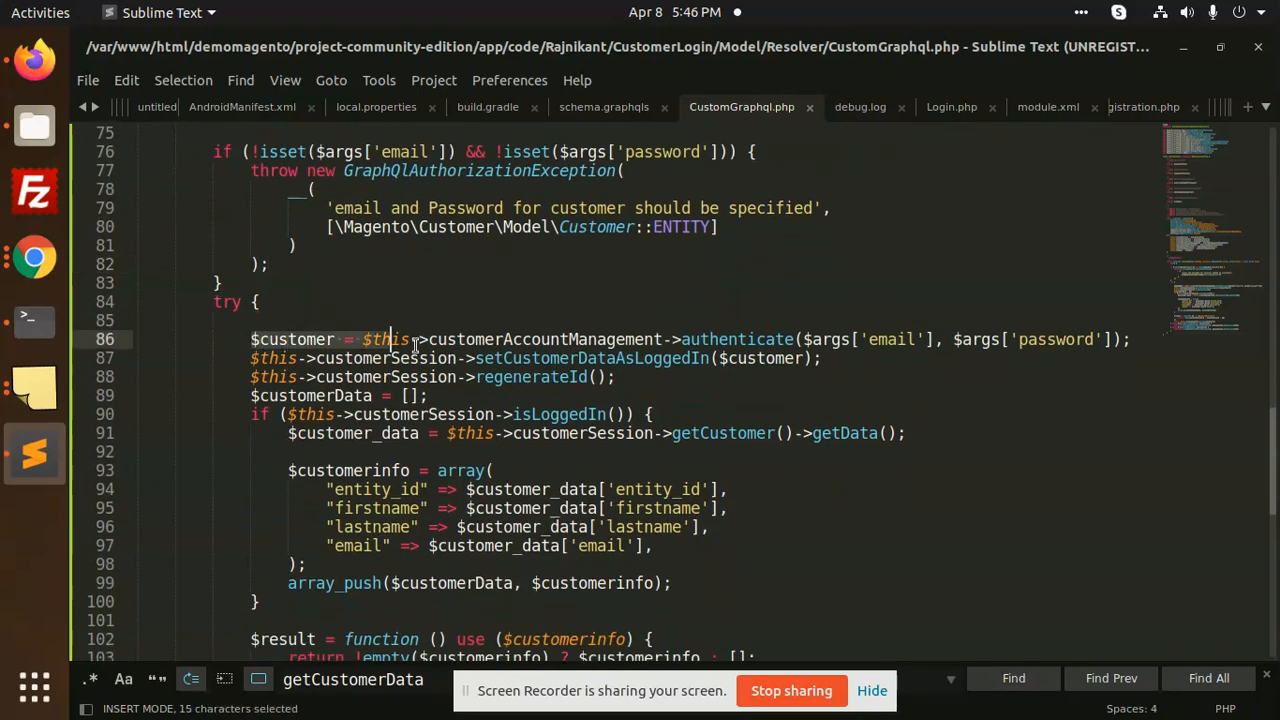
double_click(737, 339)
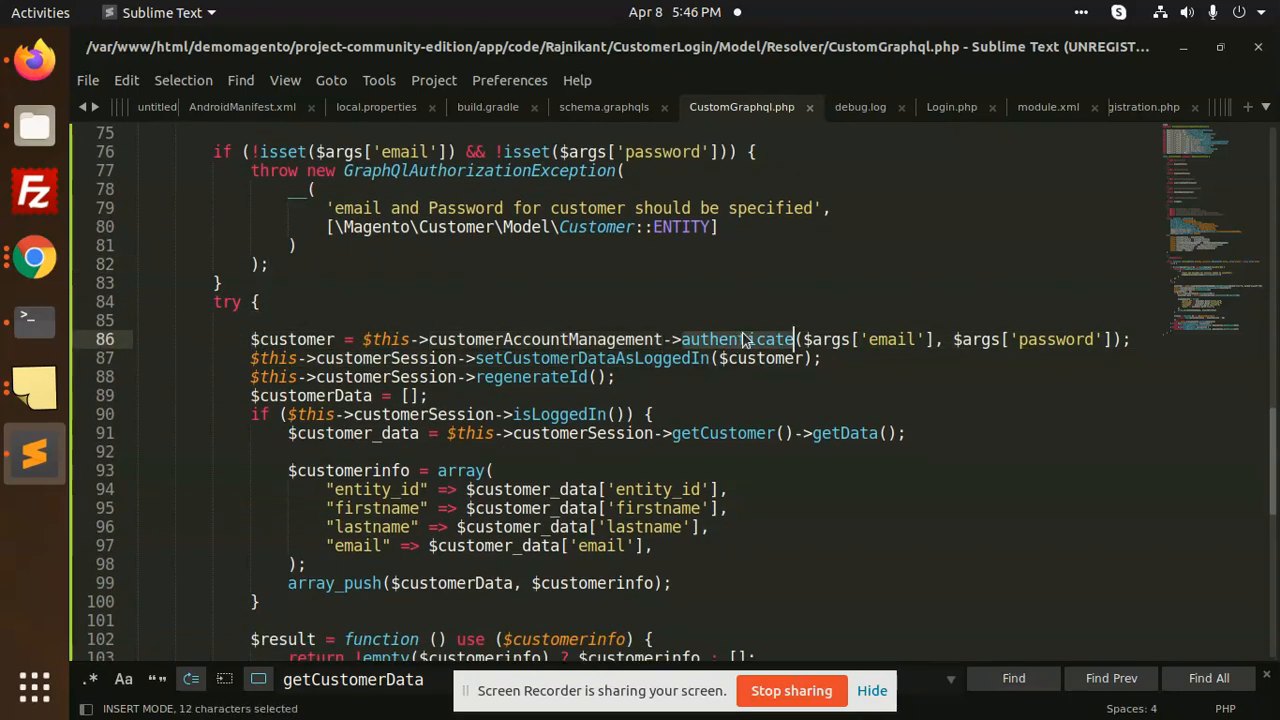
click(640, 358)
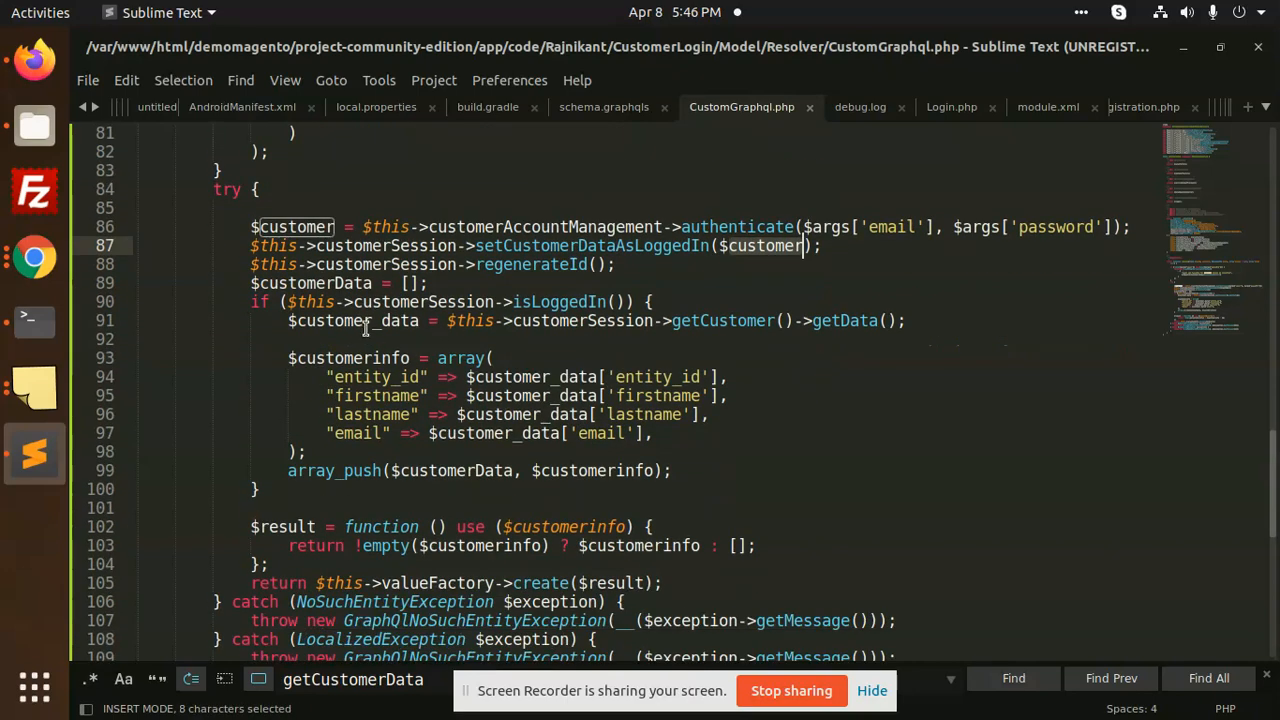
click(352, 470)
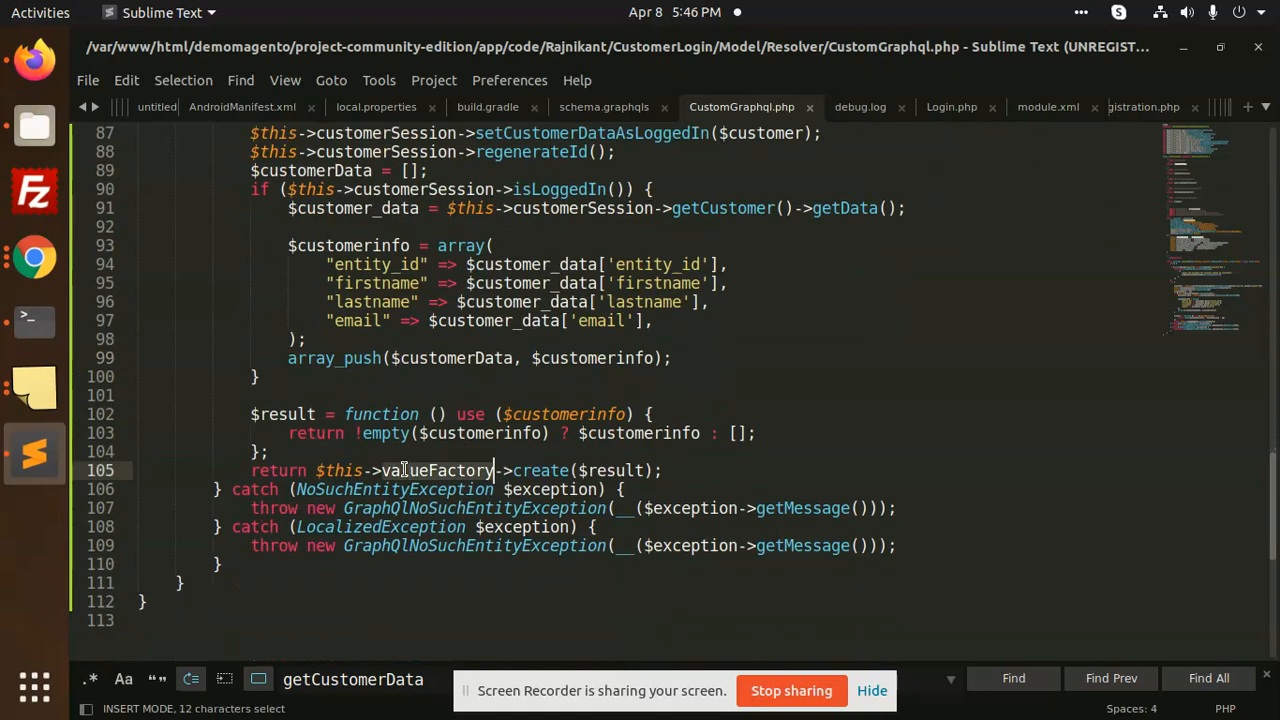
click(662, 470)
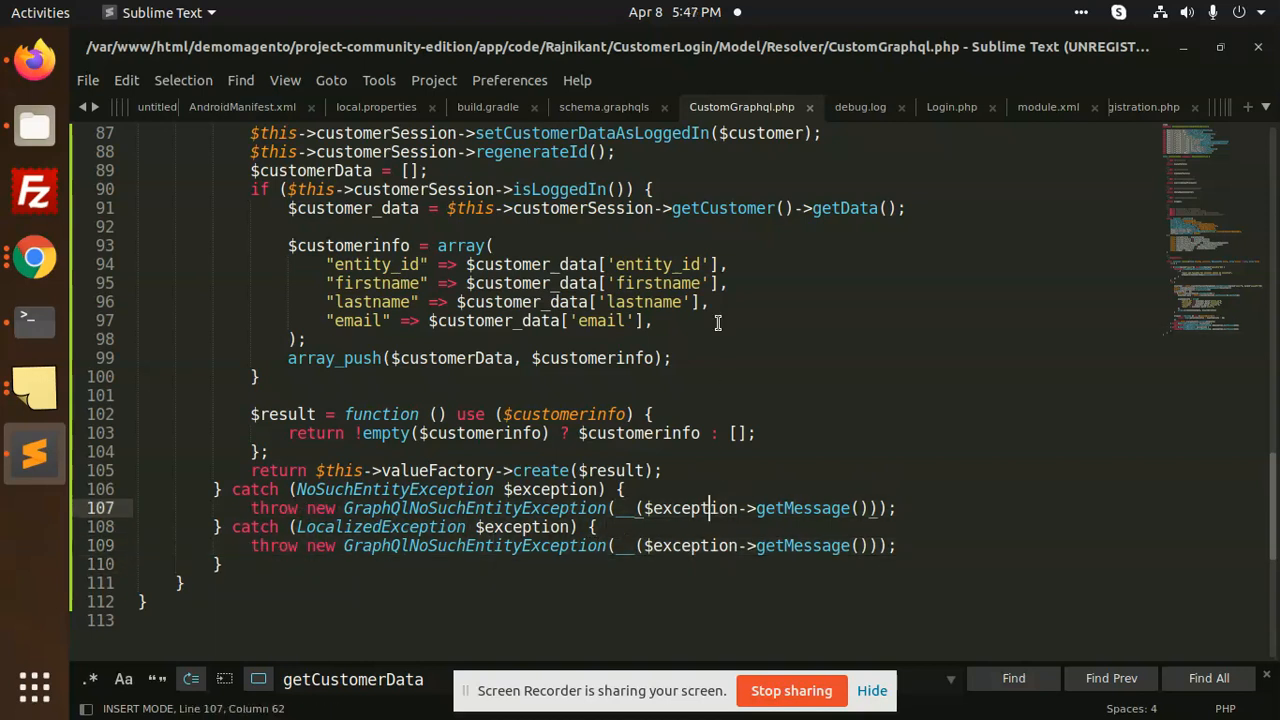
mouse_move(807, 302)
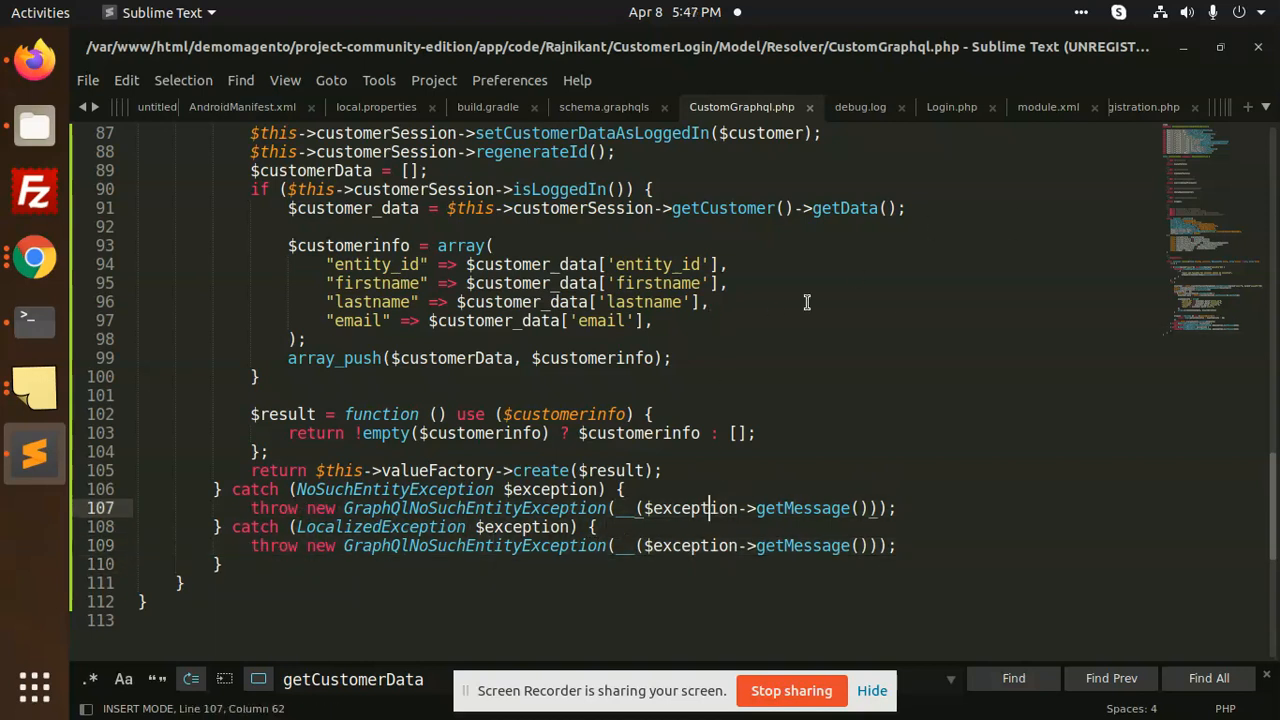